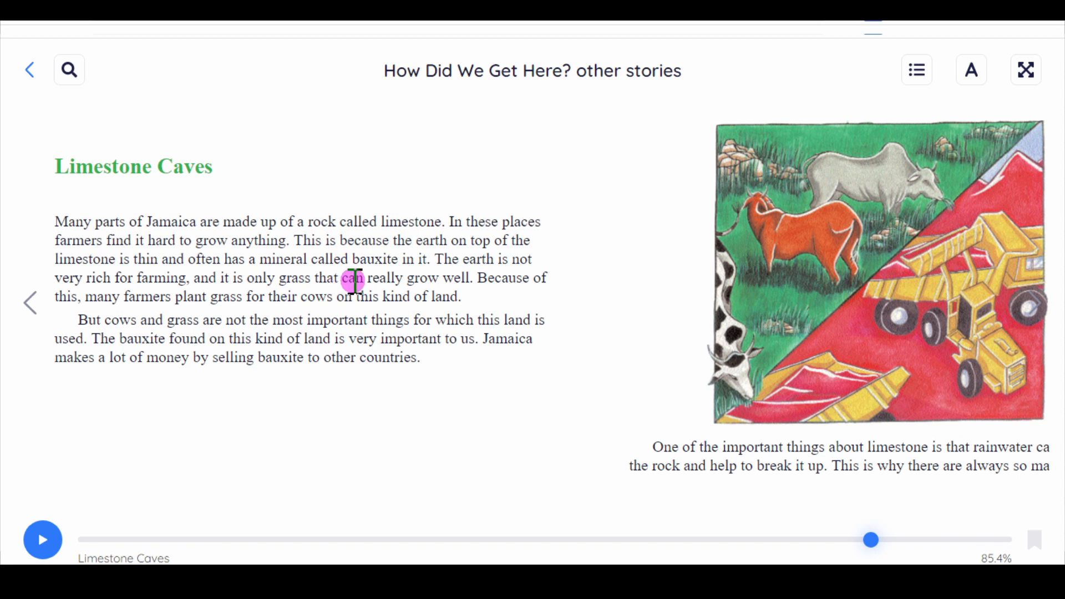
{"action": "mouse_move", "coordinate": [422, 277]}
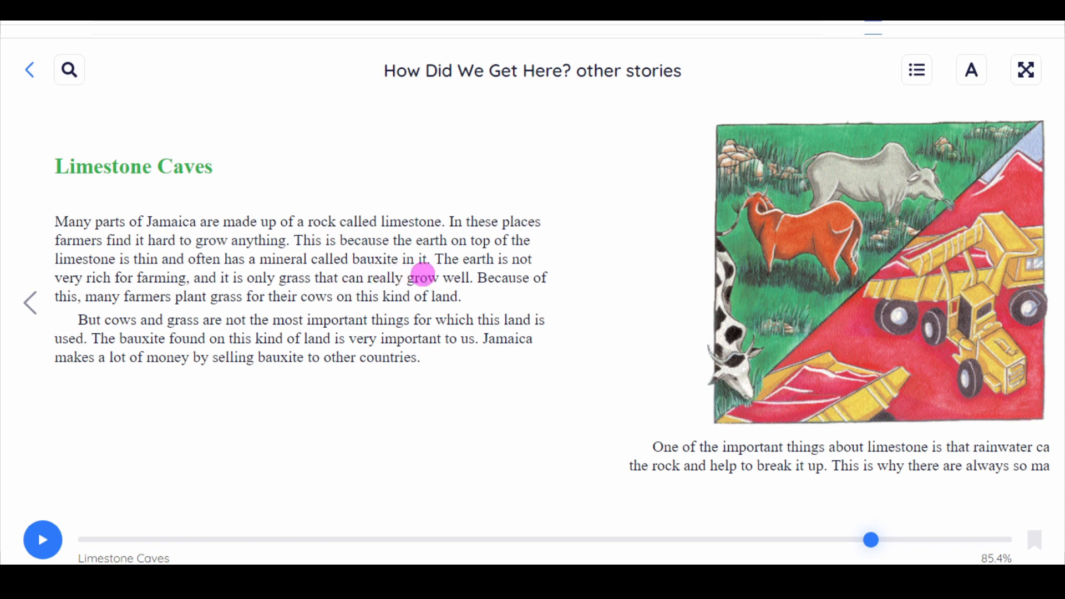
{"action": "mouse_move", "coordinate": [143, 306]}
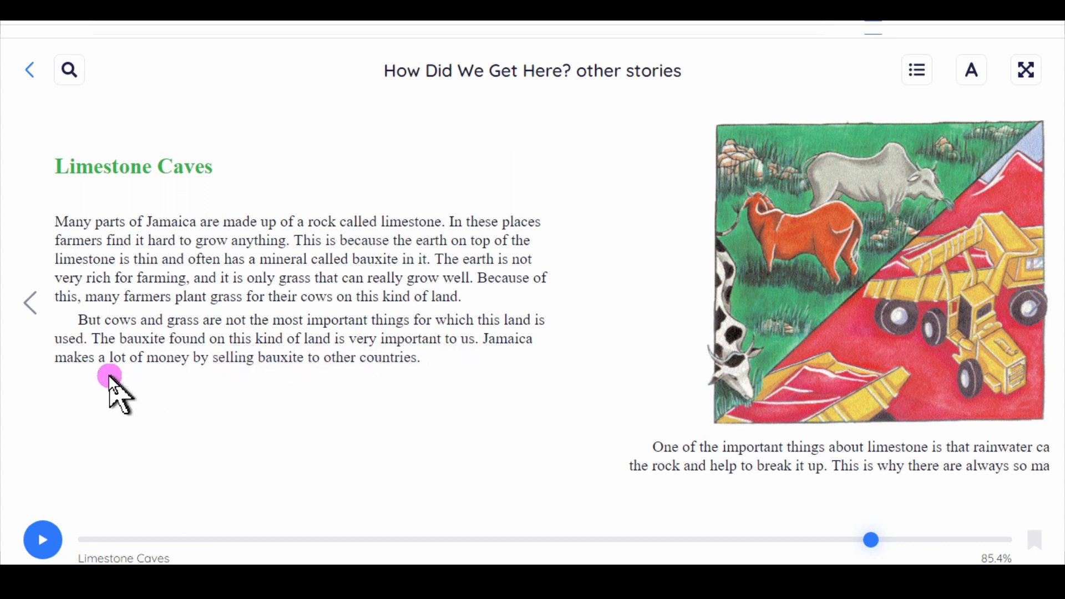
{"action": "mouse_move", "coordinate": [210, 381]}
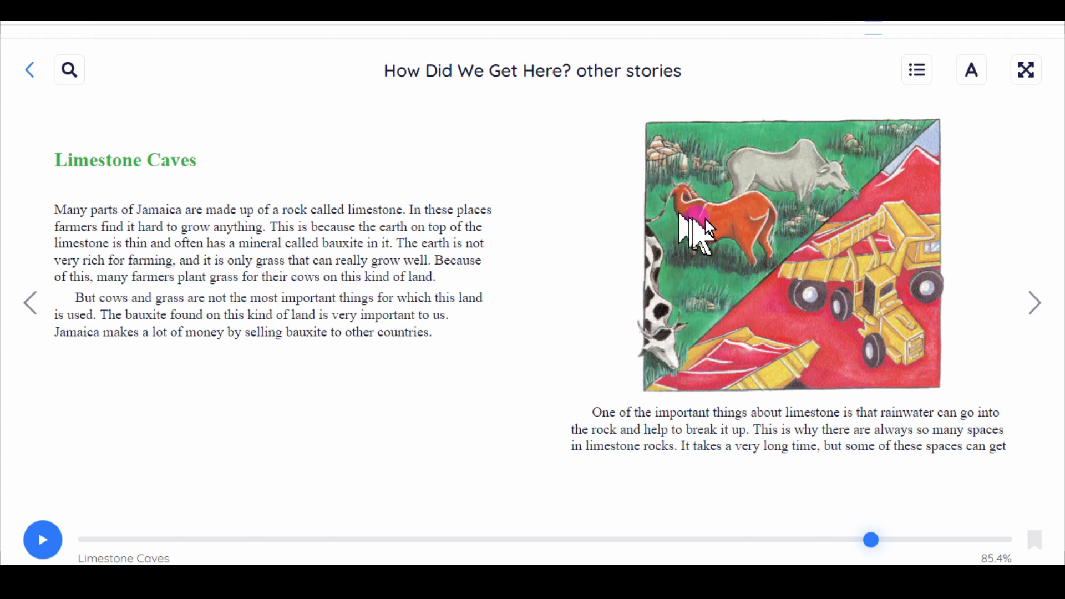
{"action": "mouse_move", "coordinate": [934, 157]}
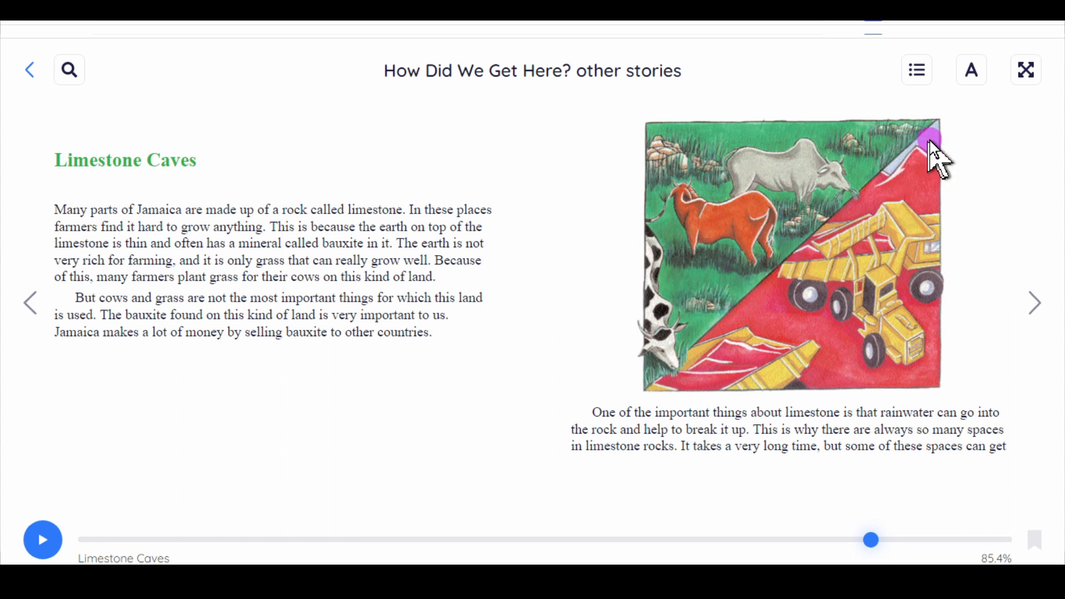
{"action": "mouse_move", "coordinate": [846, 313]}
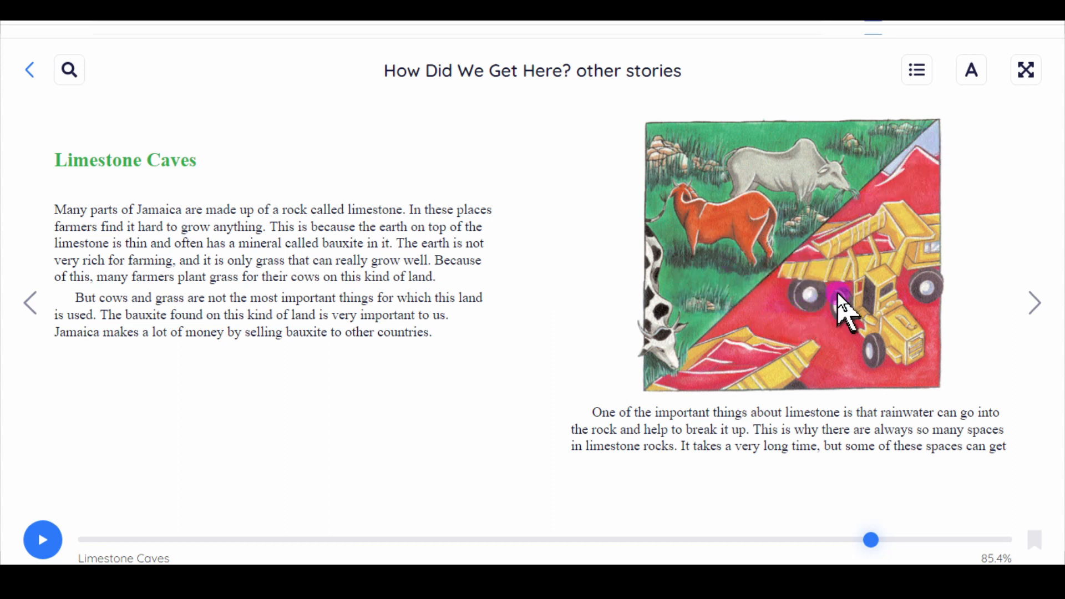
{"action": "mouse_move", "coordinate": [897, 241]}
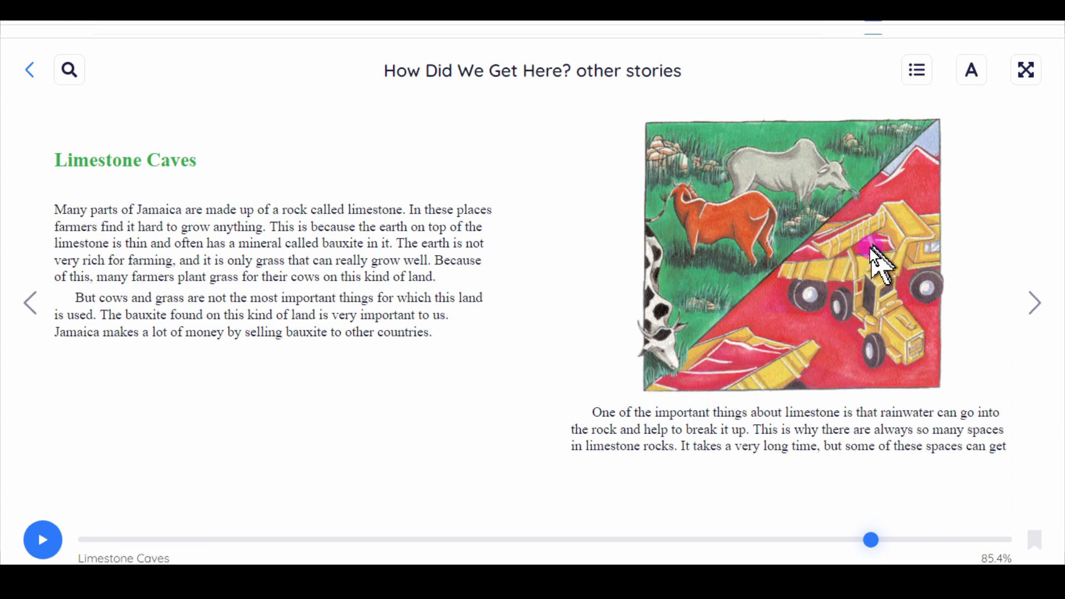
{"action": "mouse_move", "coordinate": [832, 364]}
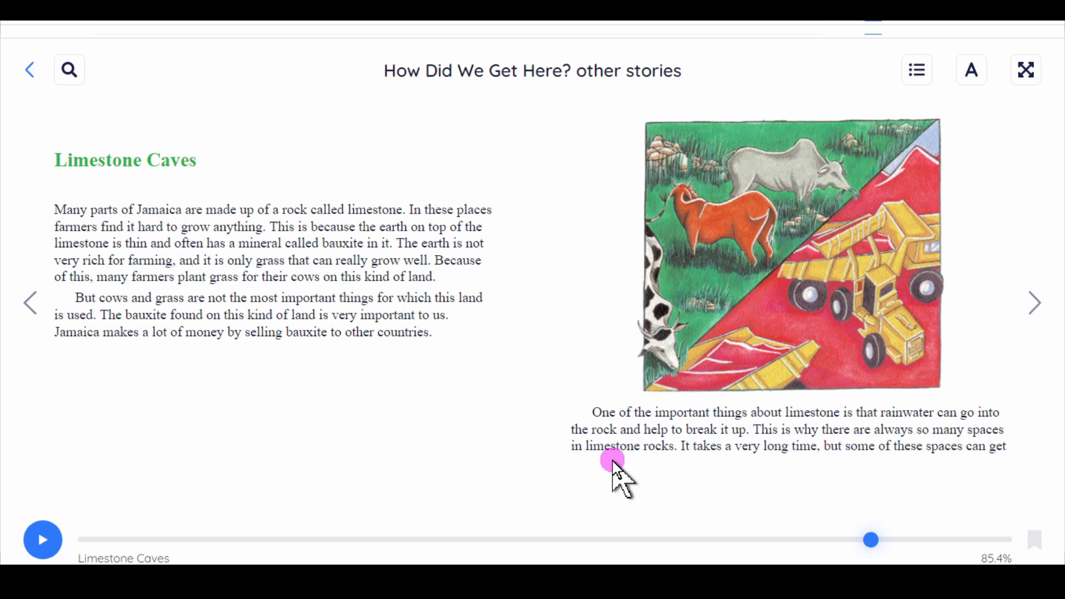
{"action": "mouse_move", "coordinate": [679, 462]}
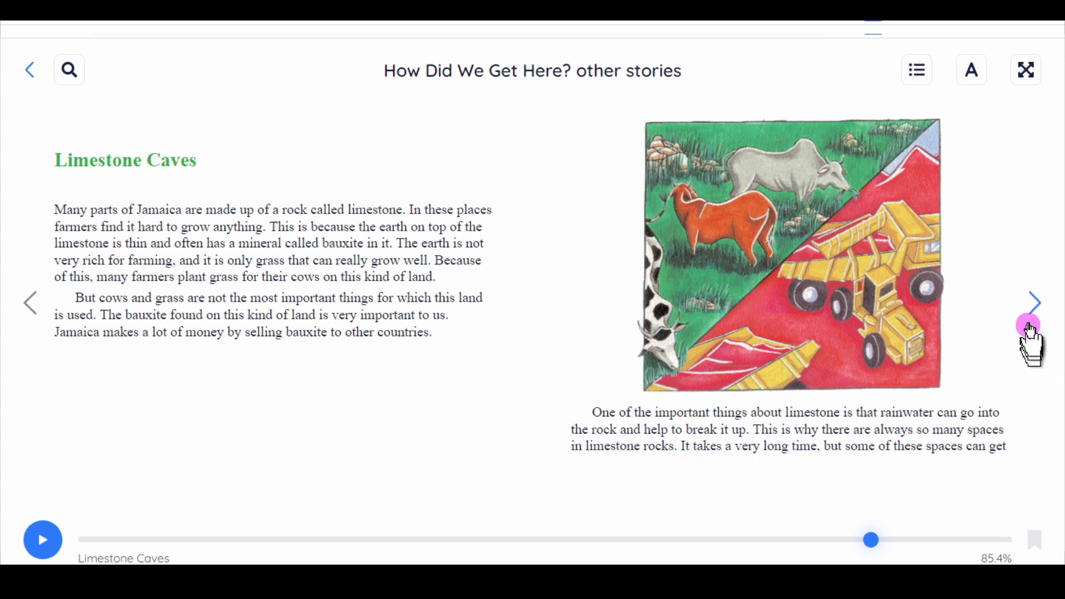
Turn to the spread about caves across Jamaica and the Taino woman
{"action": "left_click", "coordinate": [1034, 301]}
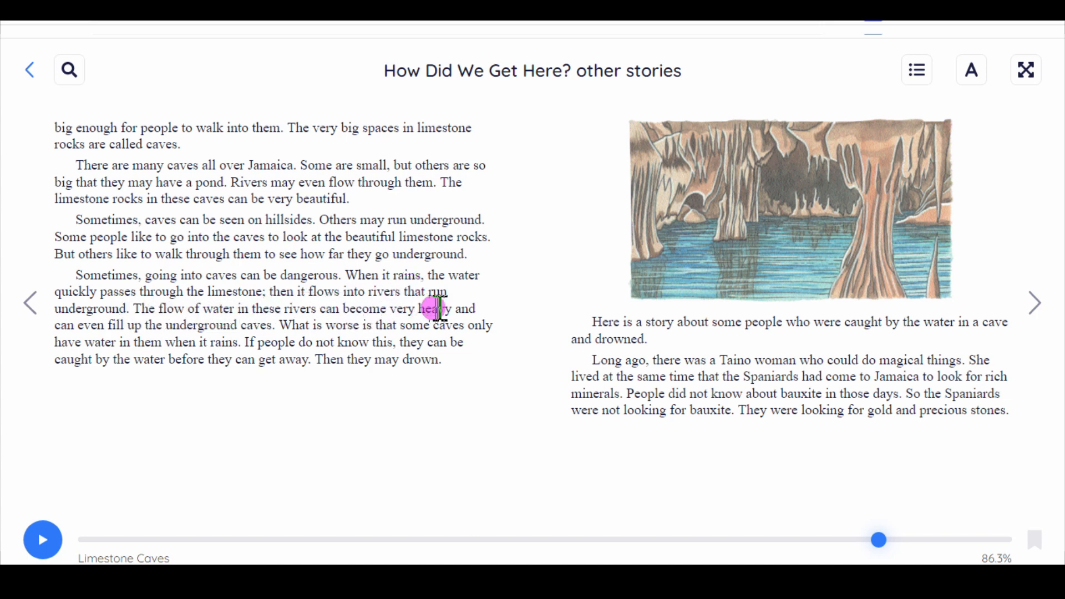
{"action": "mouse_move", "coordinate": [109, 323]}
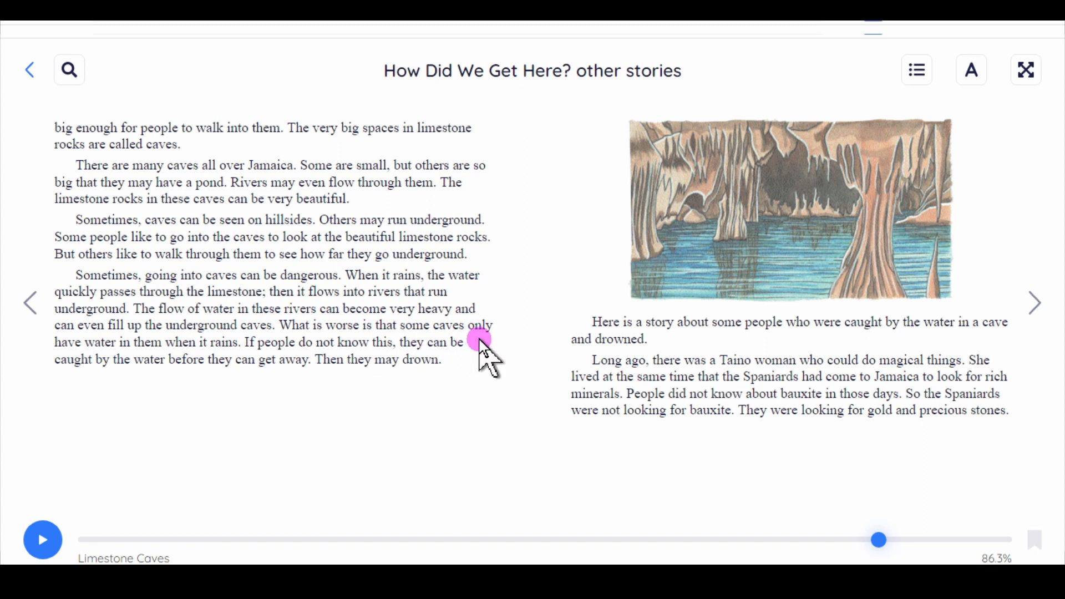
{"action": "mouse_move", "coordinate": [151, 367]}
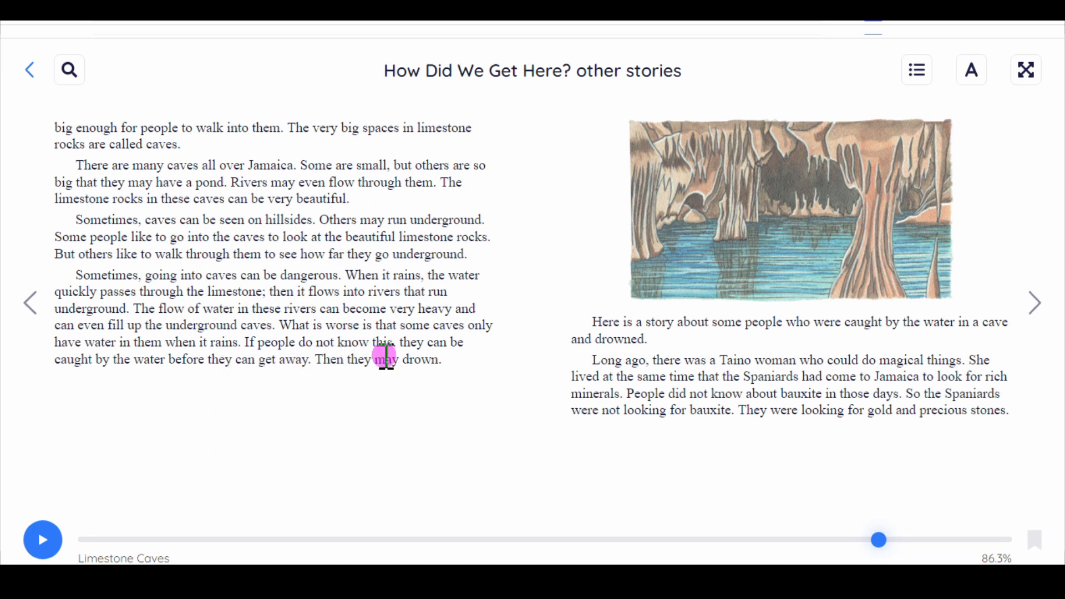
{"action": "mouse_move", "coordinate": [207, 377]}
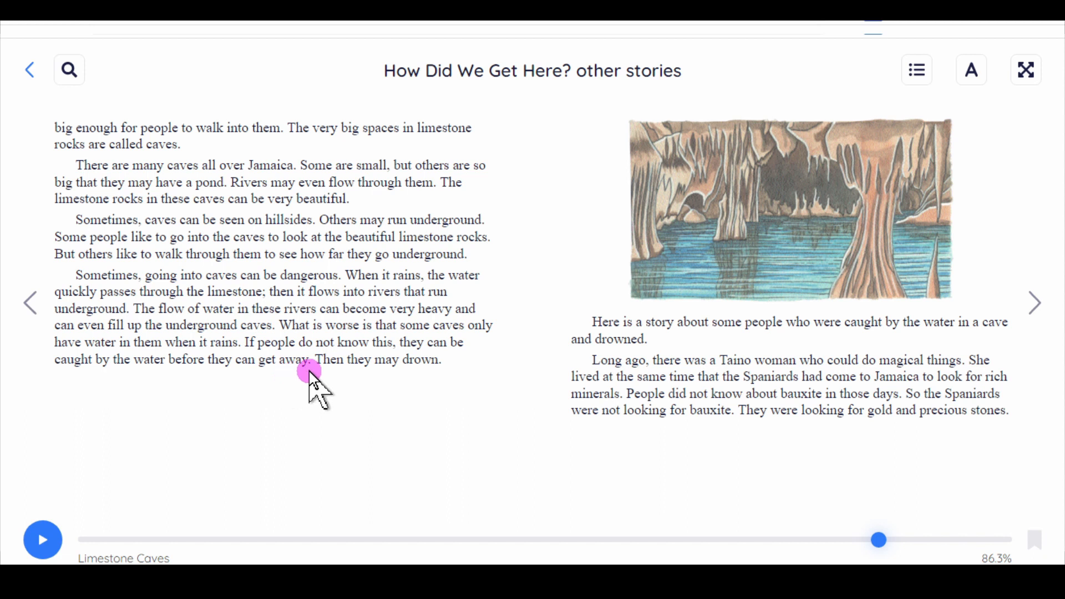
{"action": "mouse_move", "coordinate": [431, 381]}
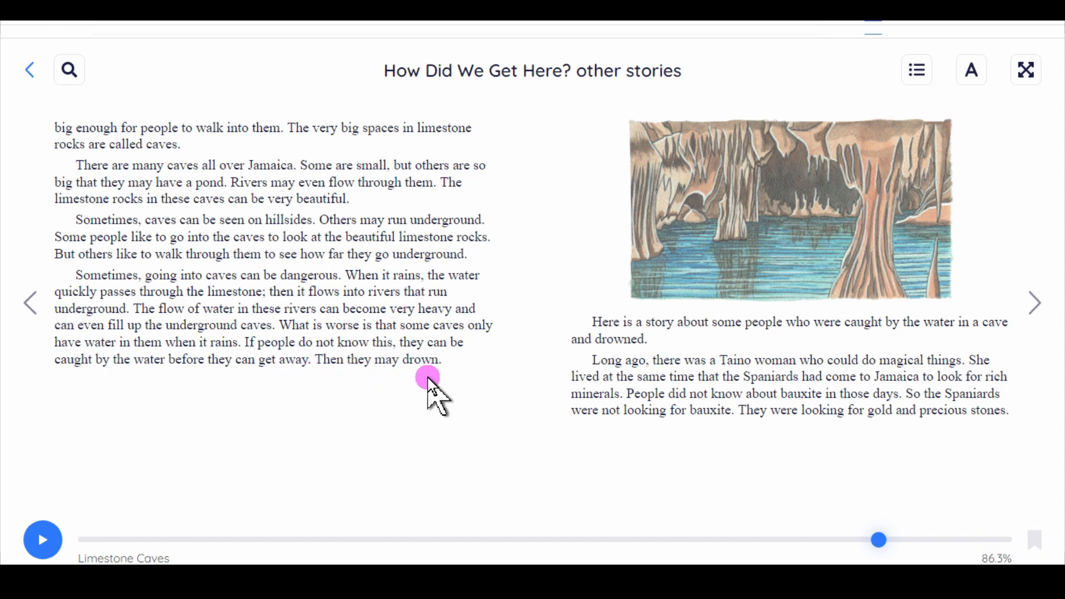
{"action": "mouse_move", "coordinate": [692, 262]}
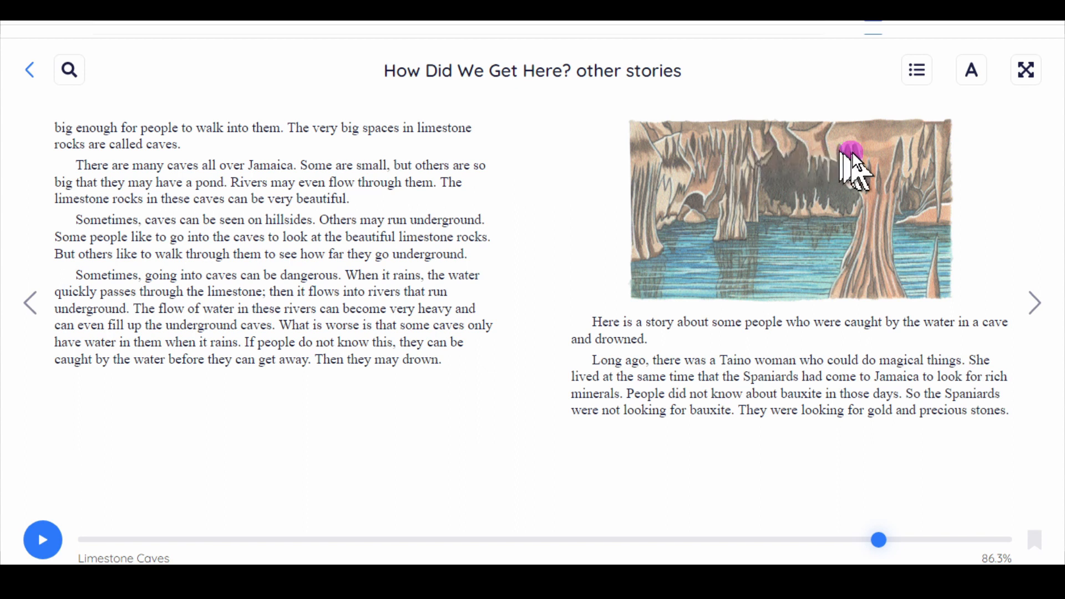
{"action": "mouse_move", "coordinate": [839, 231]}
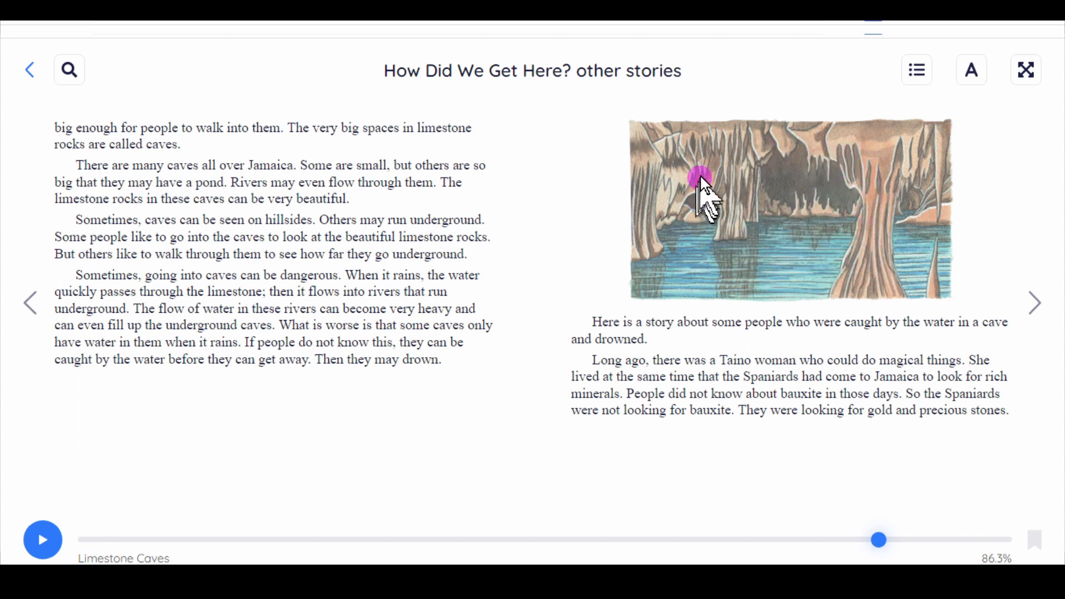
{"action": "mouse_move", "coordinate": [852, 147]}
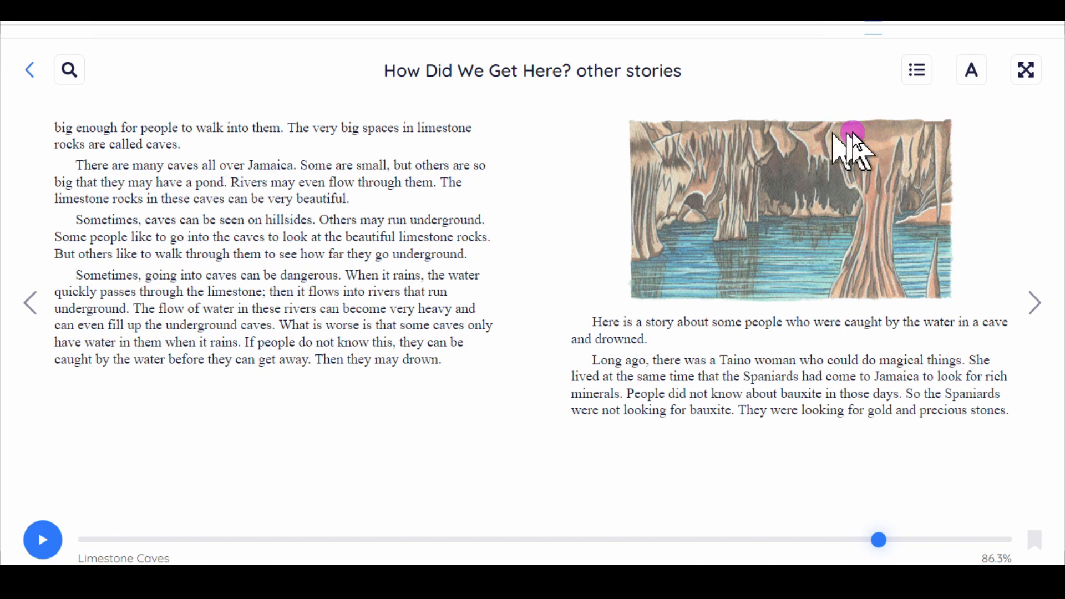
{"action": "mouse_move", "coordinate": [883, 214]}
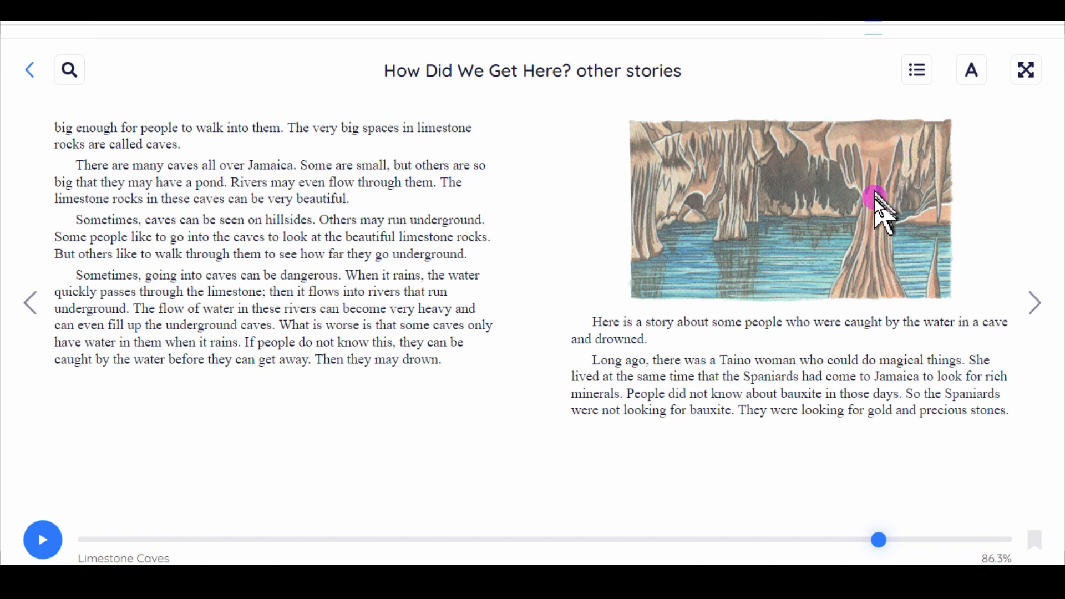
{"action": "mouse_move", "coordinate": [873, 183]}
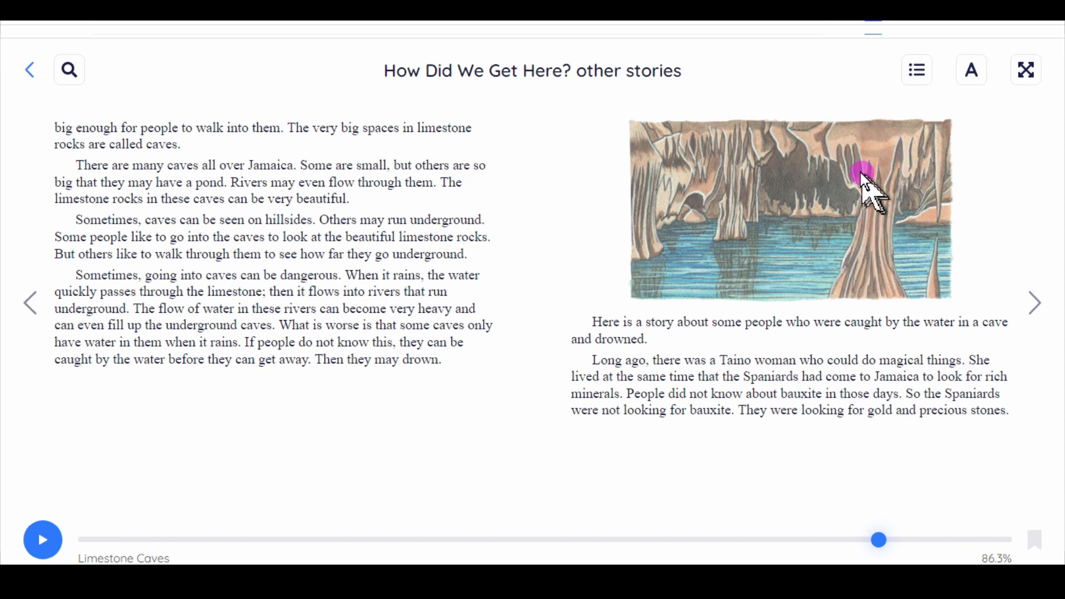
{"action": "mouse_move", "coordinate": [938, 146]}
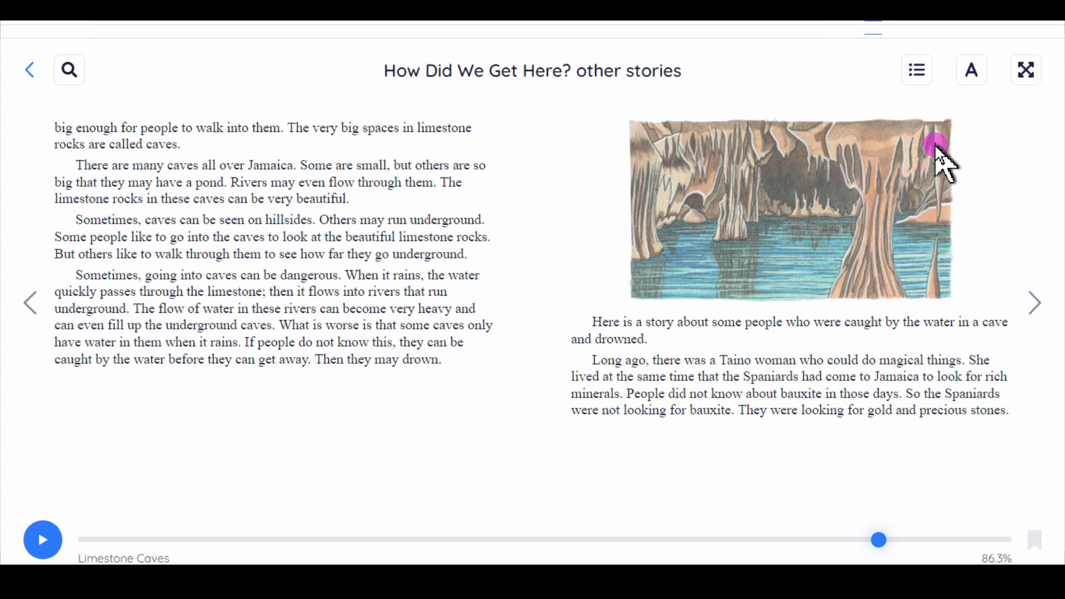
{"action": "mouse_move", "coordinate": [941, 278]}
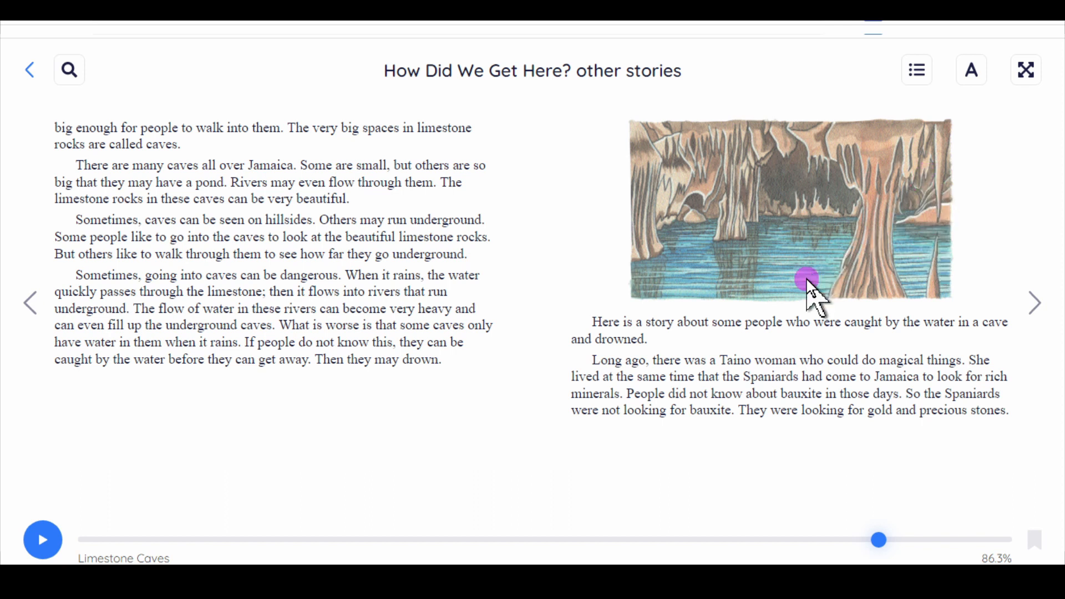
{"action": "mouse_move", "coordinate": [822, 266]}
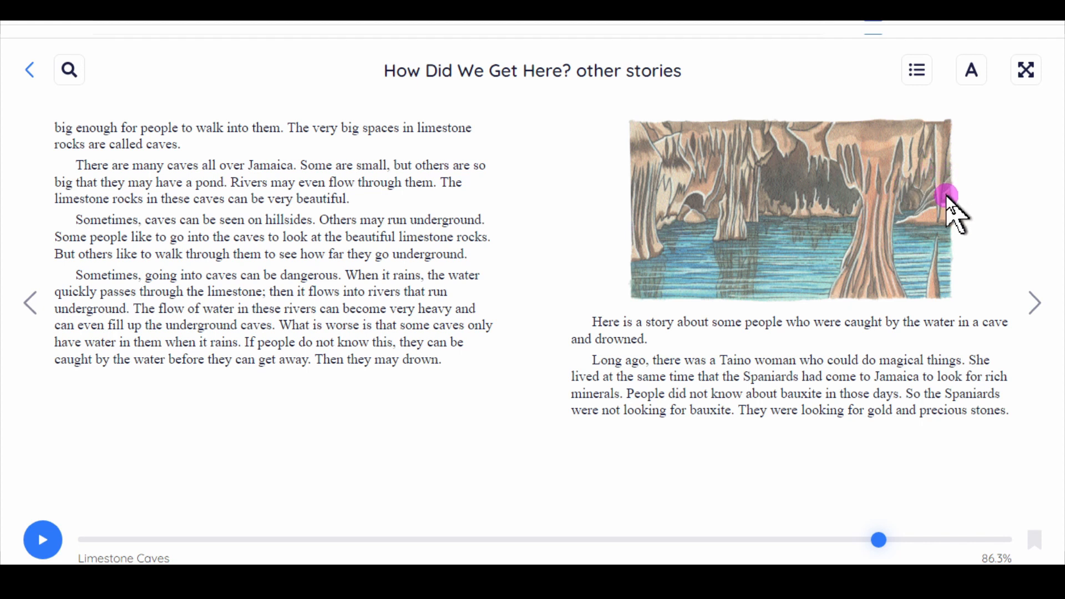
{"action": "mouse_move", "coordinate": [938, 146]}
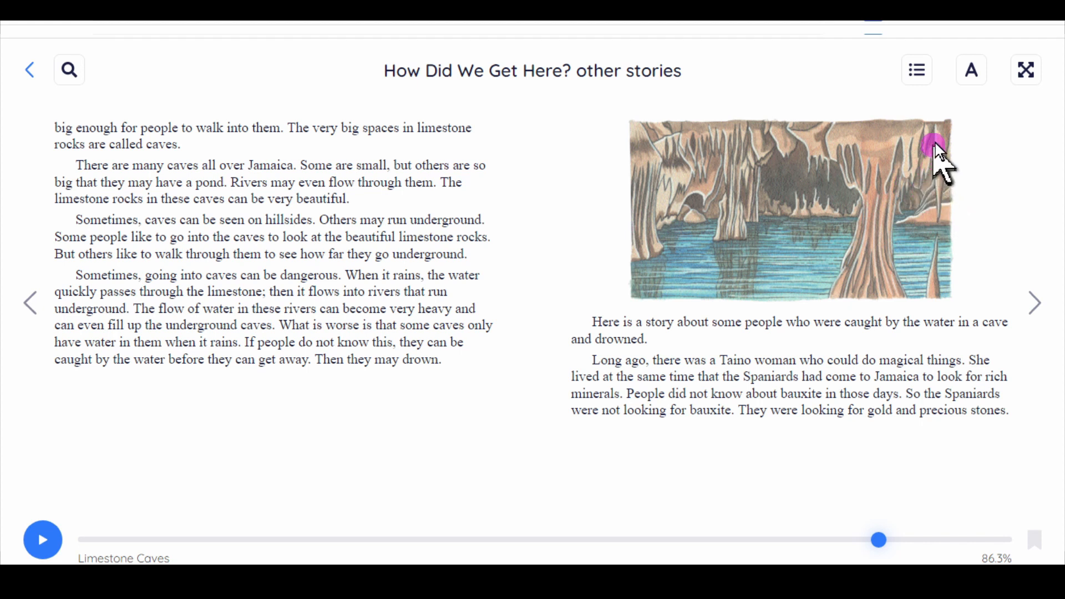
{"action": "mouse_move", "coordinate": [957, 198]}
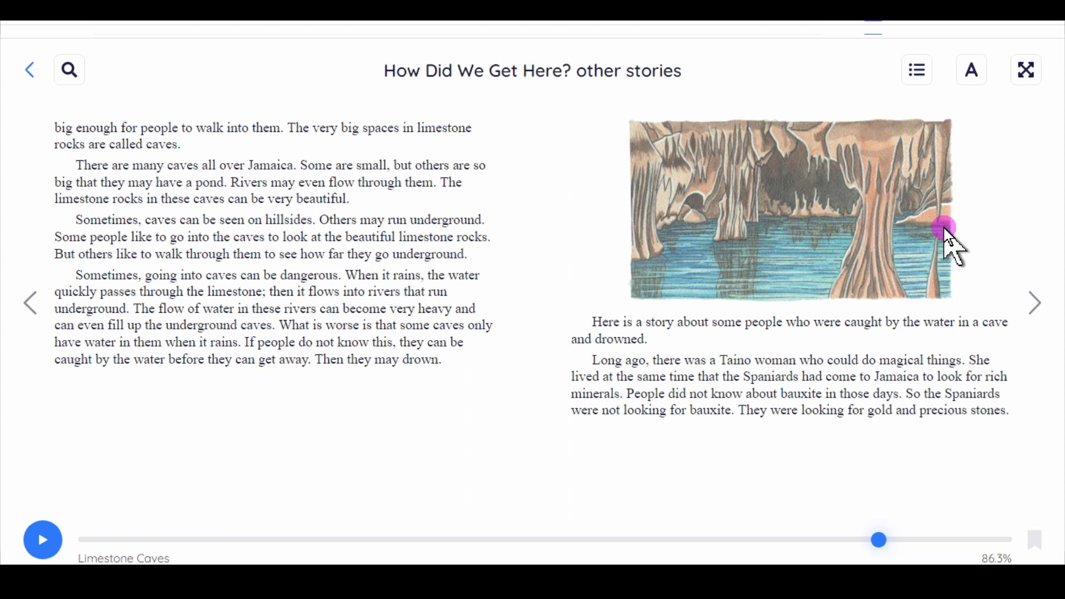
{"action": "mouse_move", "coordinate": [710, 357]}
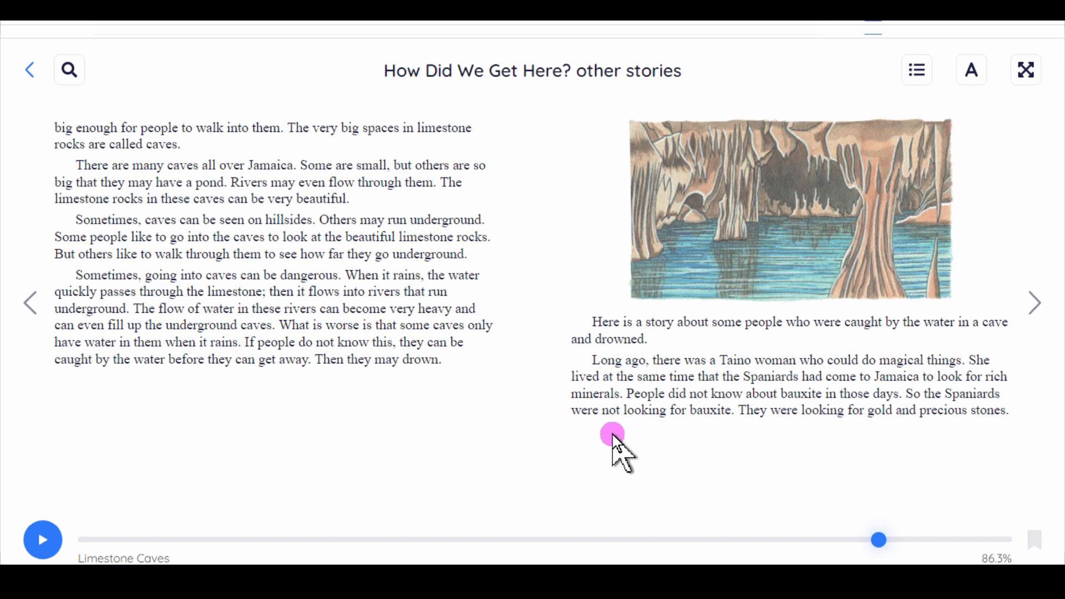
{"action": "mouse_move", "coordinate": [784, 438]}
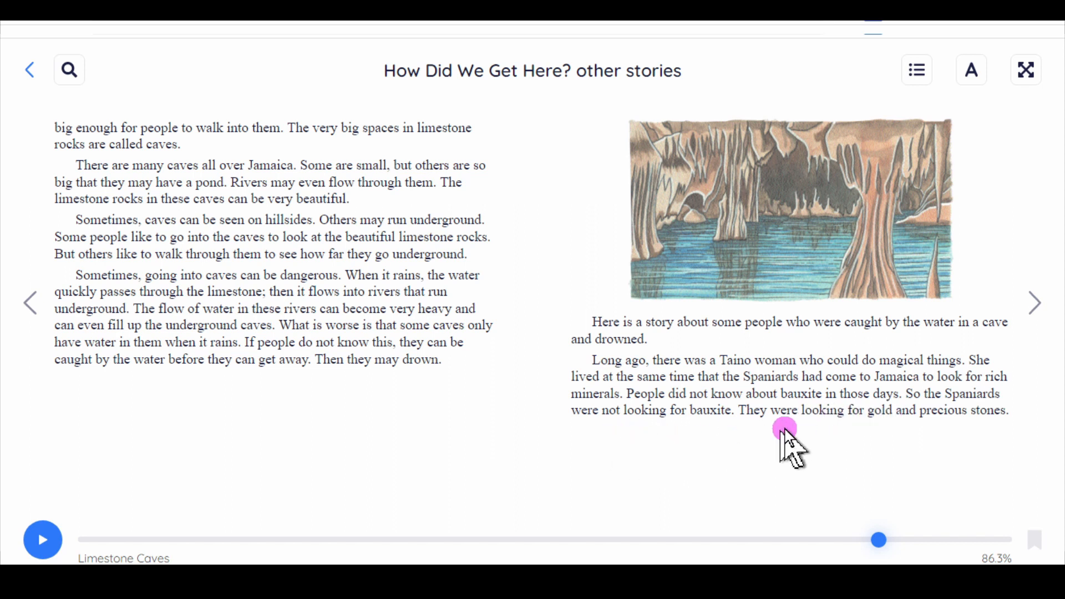
{"action": "mouse_move", "coordinate": [1047, 350]}
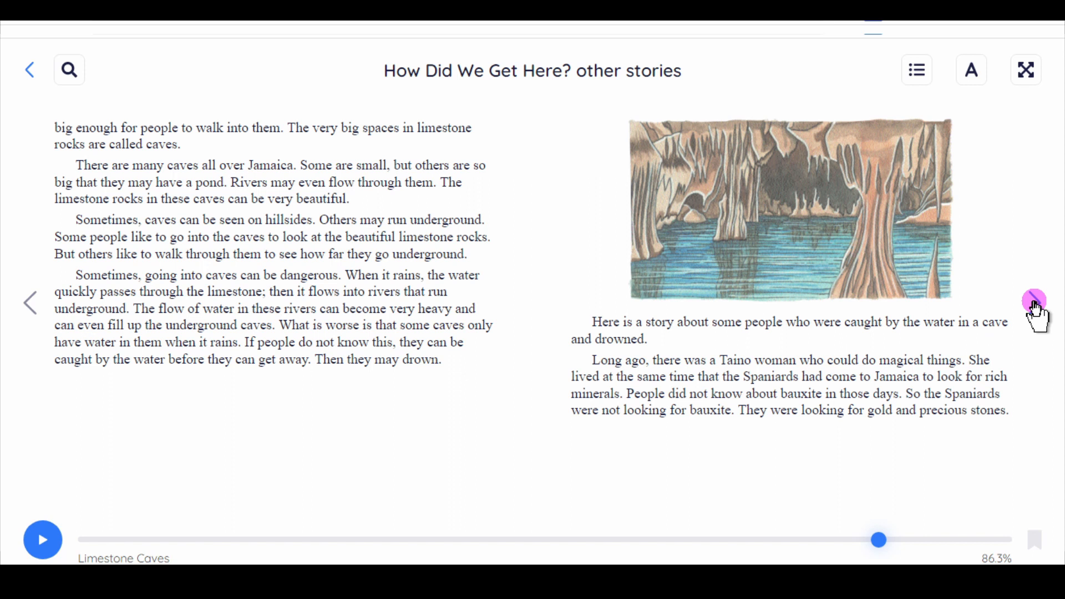
{"action": "left_click", "coordinate": [1035, 303]}
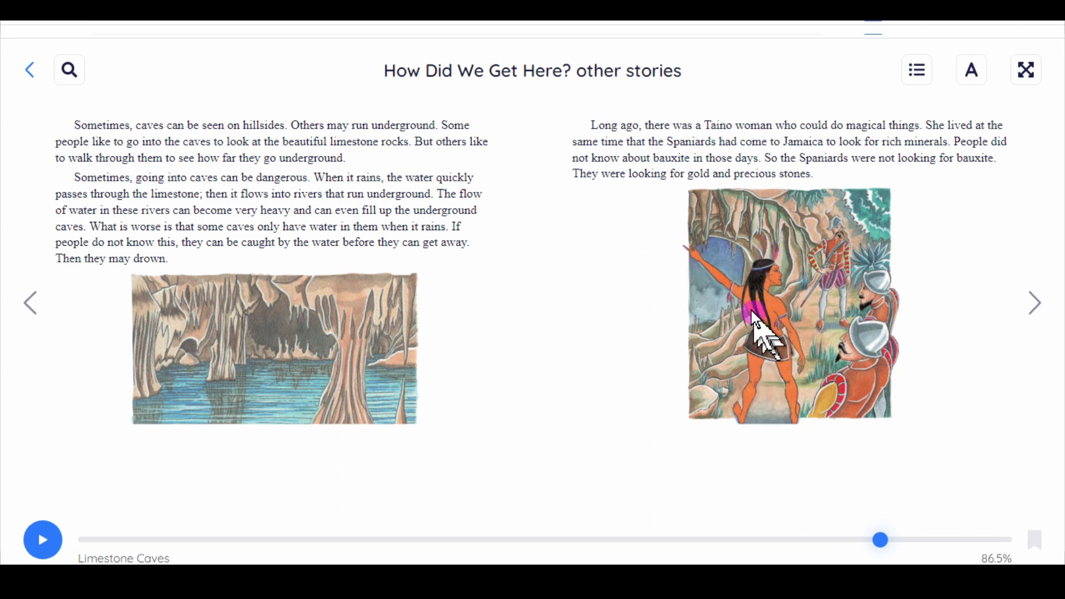
{"action": "mouse_move", "coordinate": [736, 256]}
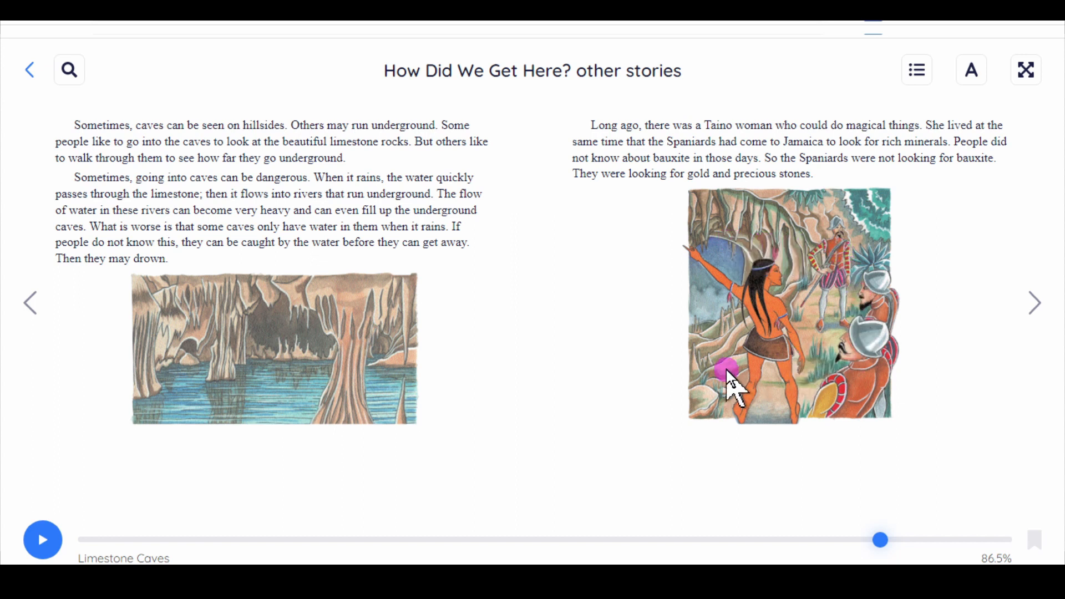
{"action": "mouse_move", "coordinate": [894, 316]}
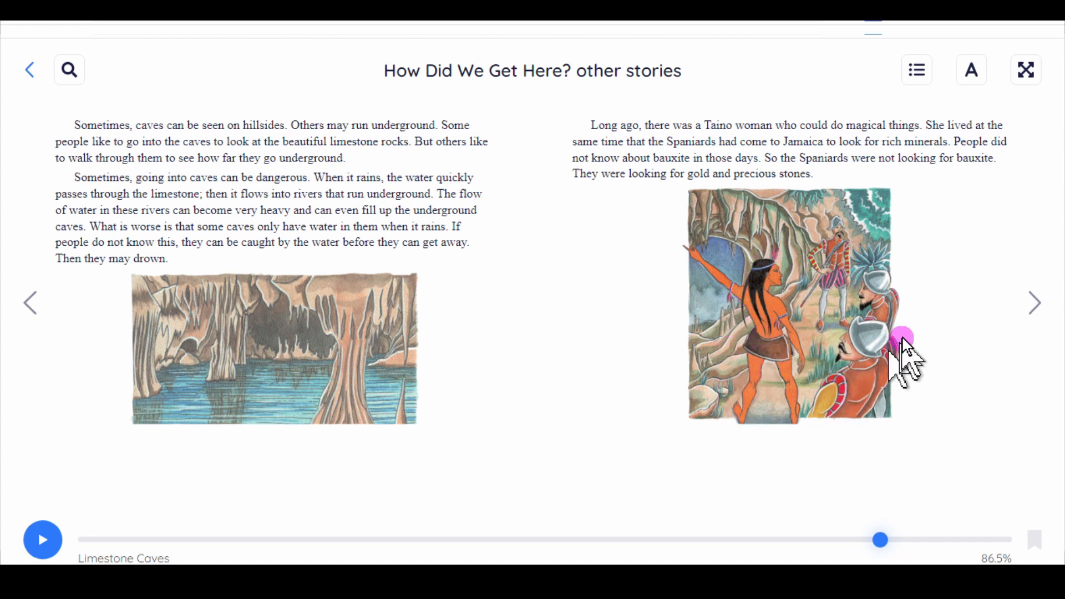
{"action": "mouse_move", "coordinate": [812, 282]}
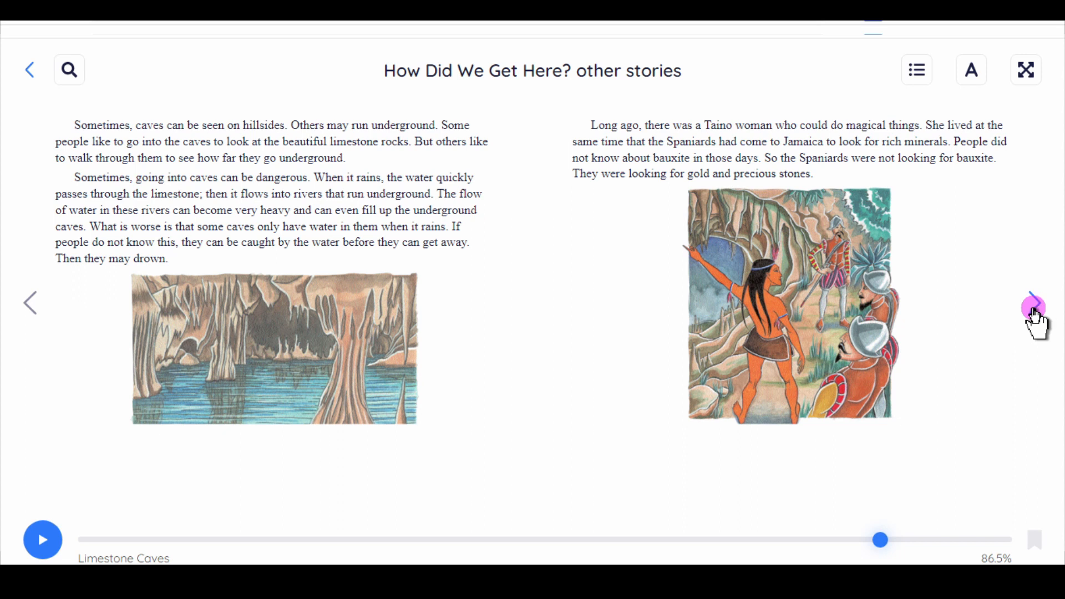
Turn to the spread at 88.6% where the Taino woman leads the Spaniards into the cave
{"action": "left_click", "coordinate": [1033, 303]}
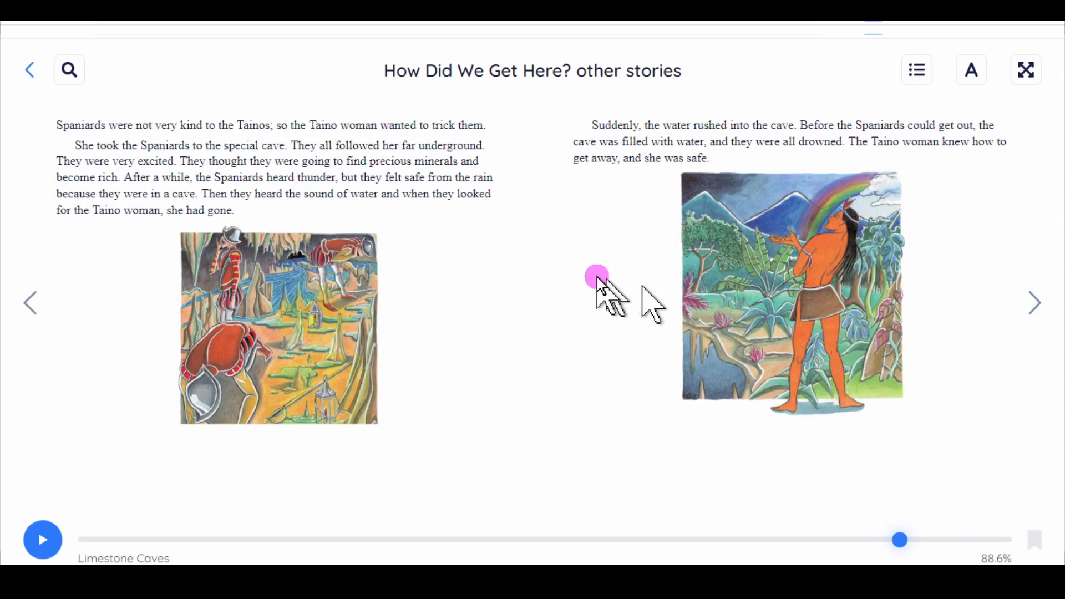
{"action": "left_click", "coordinate": [31, 301]}
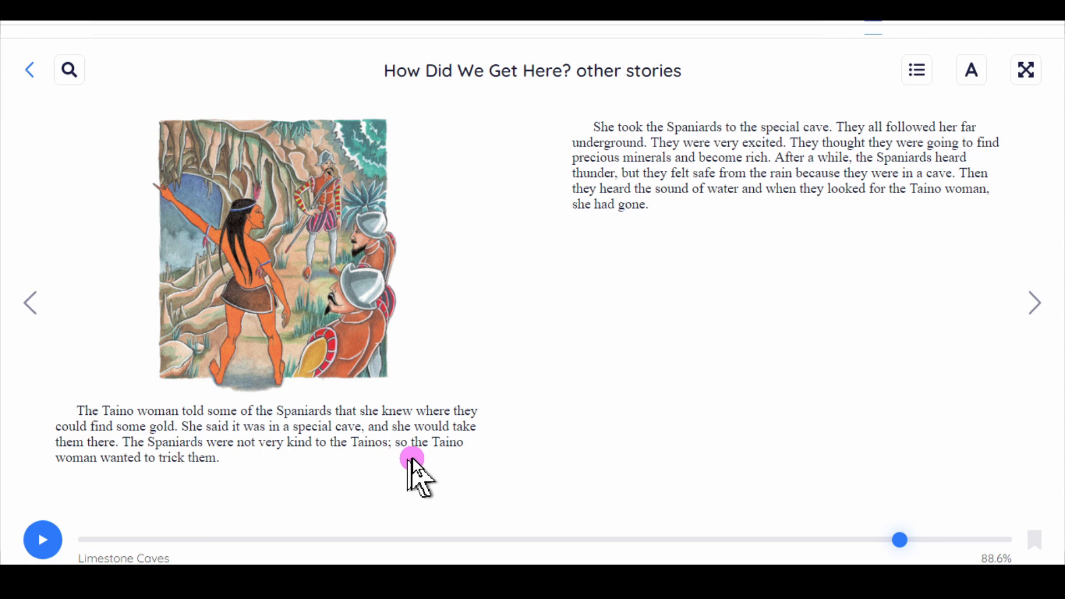
{"action": "mouse_move", "coordinate": [159, 477]}
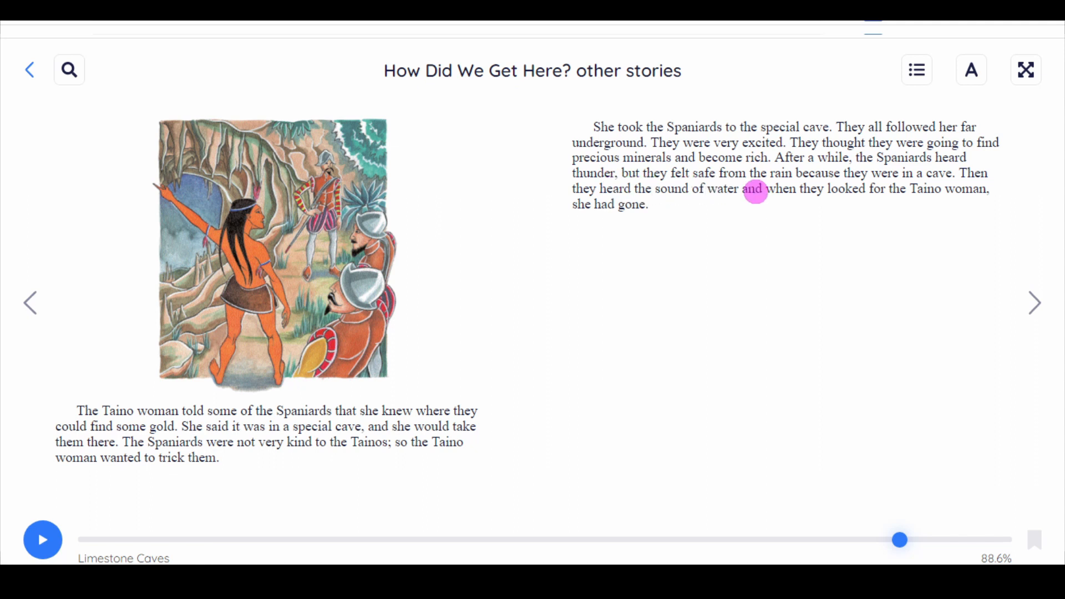
{"action": "mouse_move", "coordinate": [806, 189]}
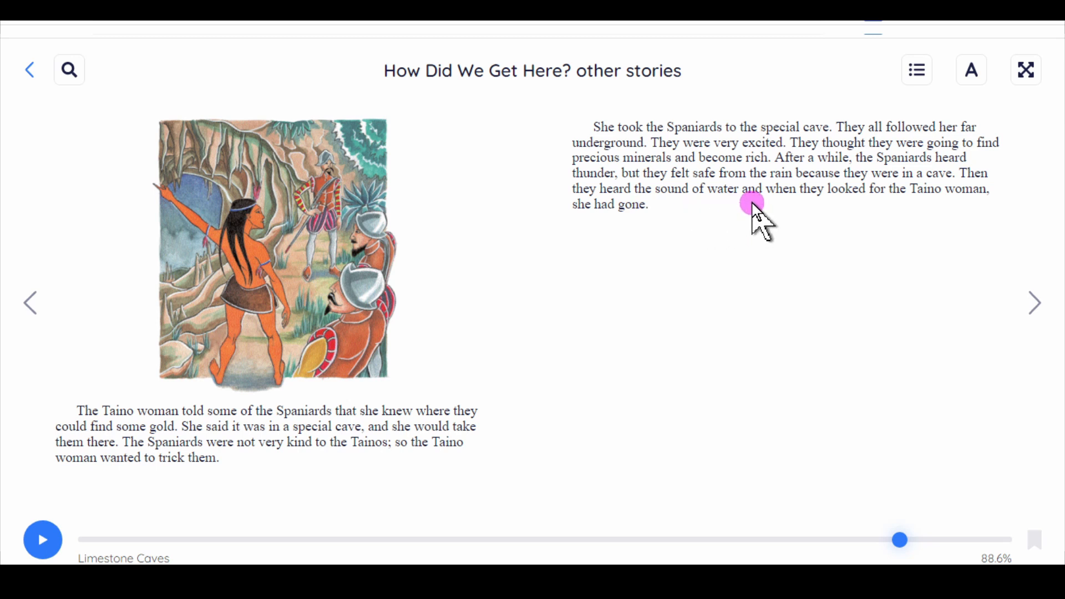
{"action": "mouse_move", "coordinate": [970, 211]}
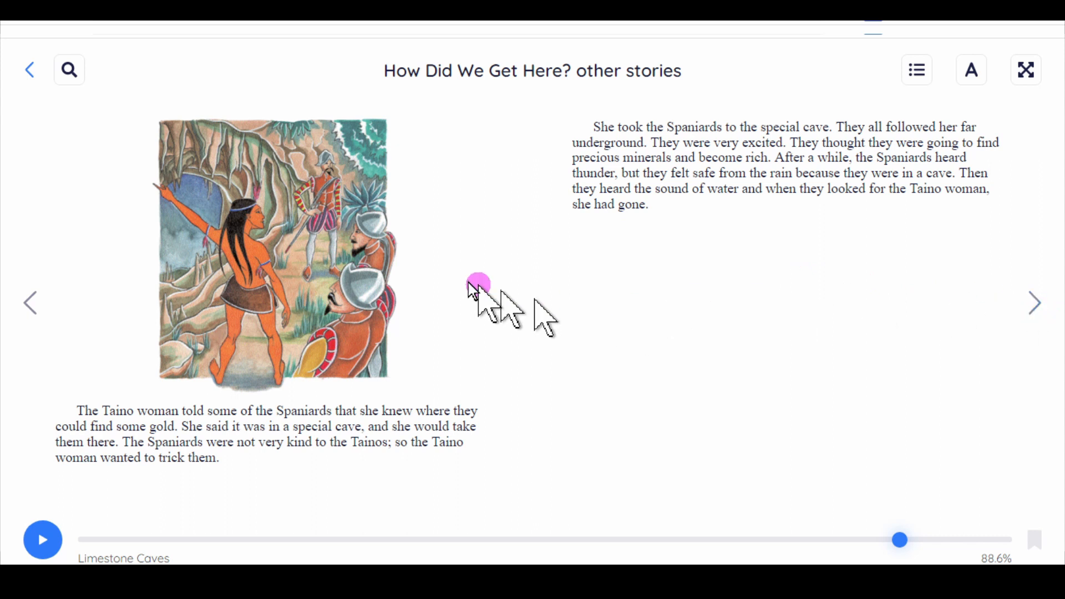
{"action": "mouse_move", "coordinate": [289, 248]}
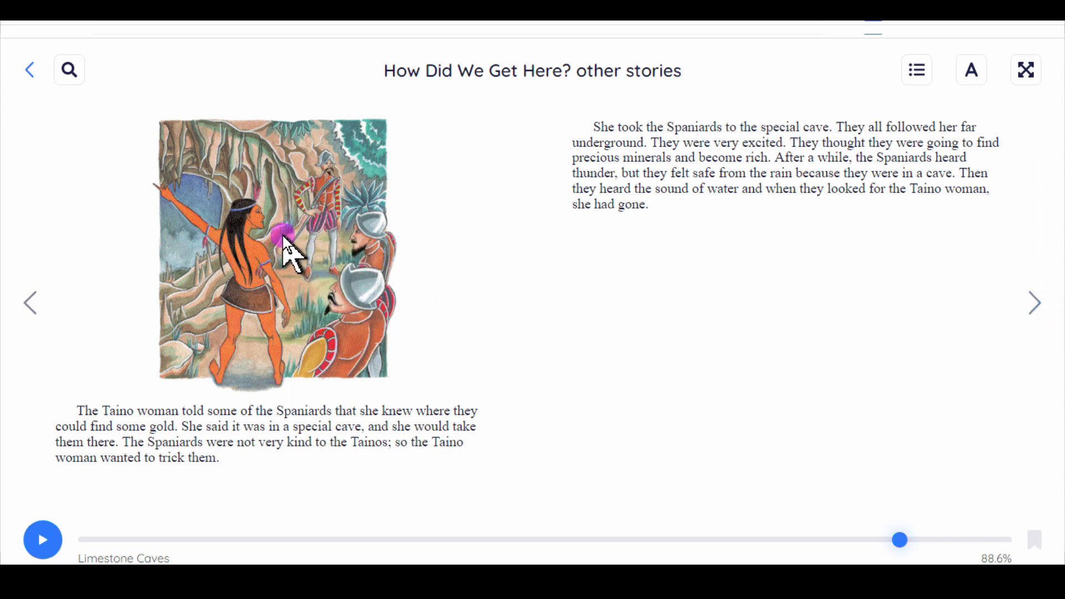
{"action": "mouse_move", "coordinate": [340, 178]}
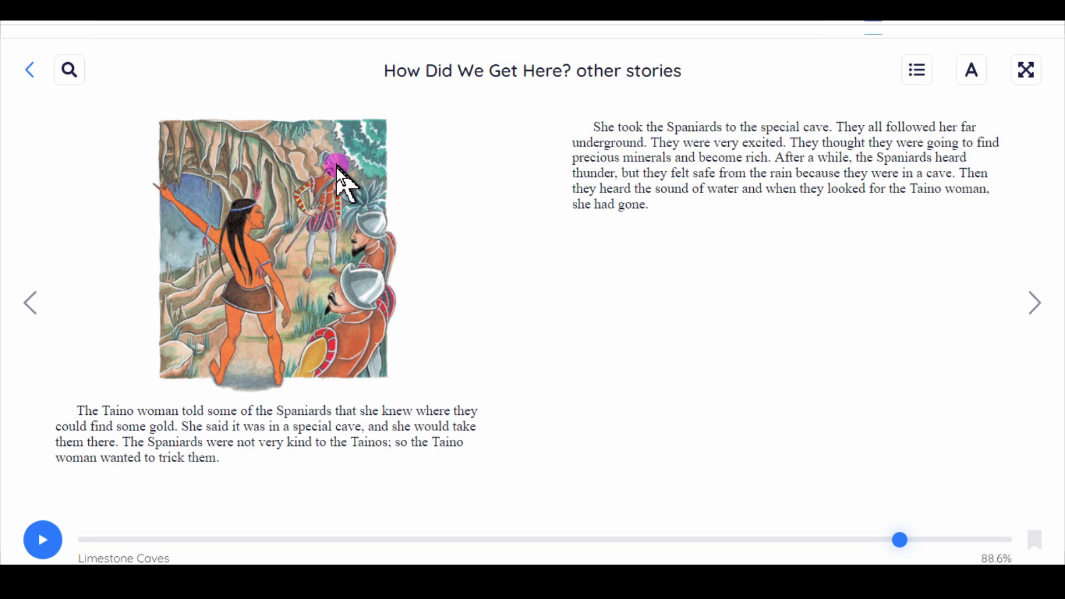
{"action": "mouse_move", "coordinate": [255, 296]}
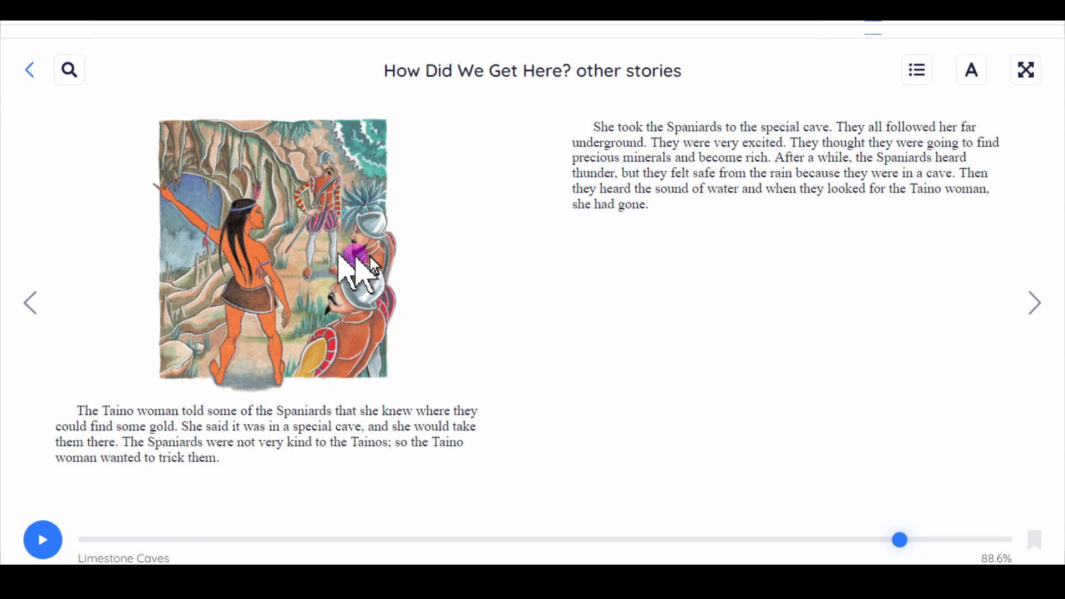
Turn to the spread at 90.7% where water floods the cave and the Spaniards drown
{"action": "left_click", "coordinate": [1033, 303]}
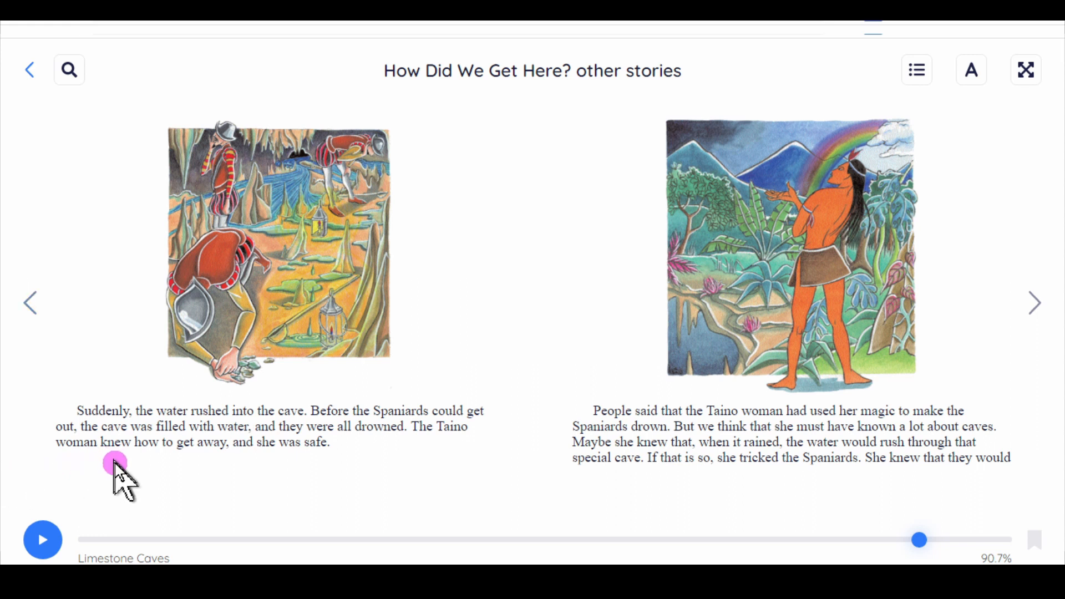
{"action": "mouse_move", "coordinate": [247, 454]}
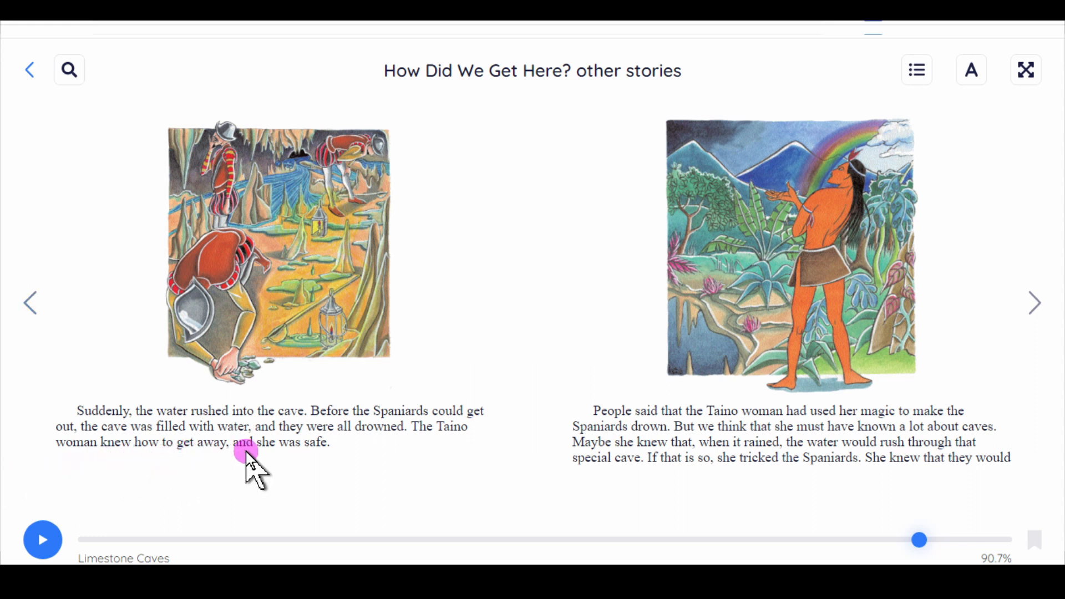
{"action": "mouse_move", "coordinate": [244, 224]}
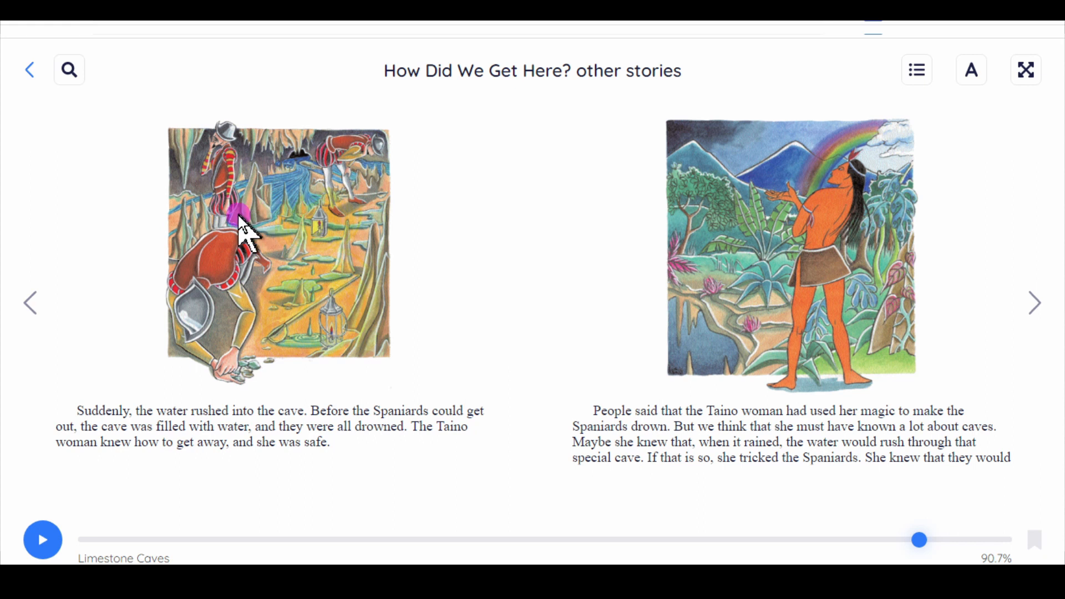
{"action": "mouse_move", "coordinate": [271, 310]}
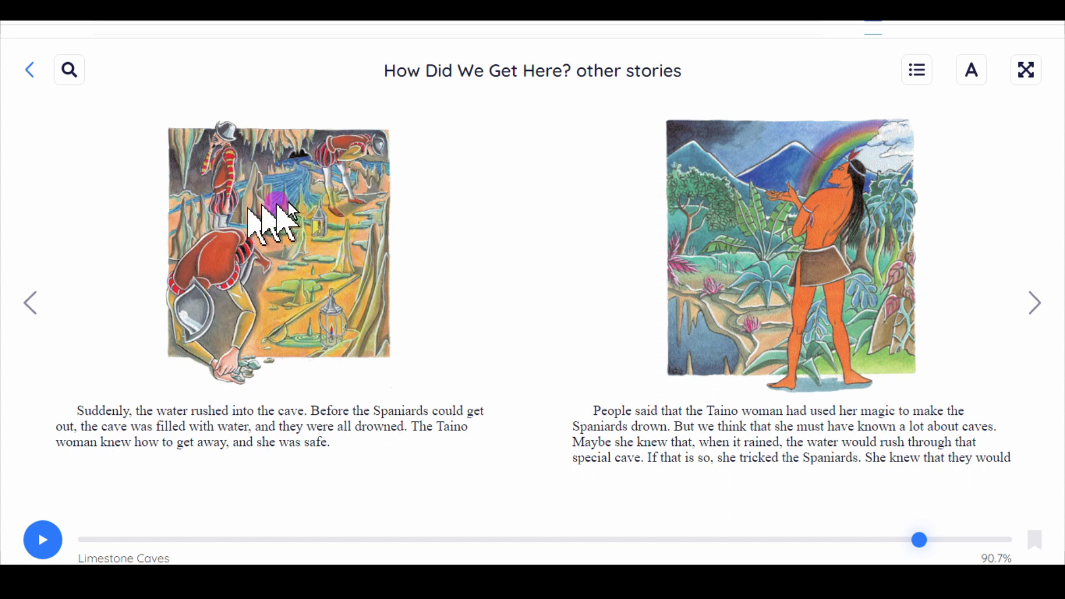
{"action": "mouse_move", "coordinate": [272, 211]}
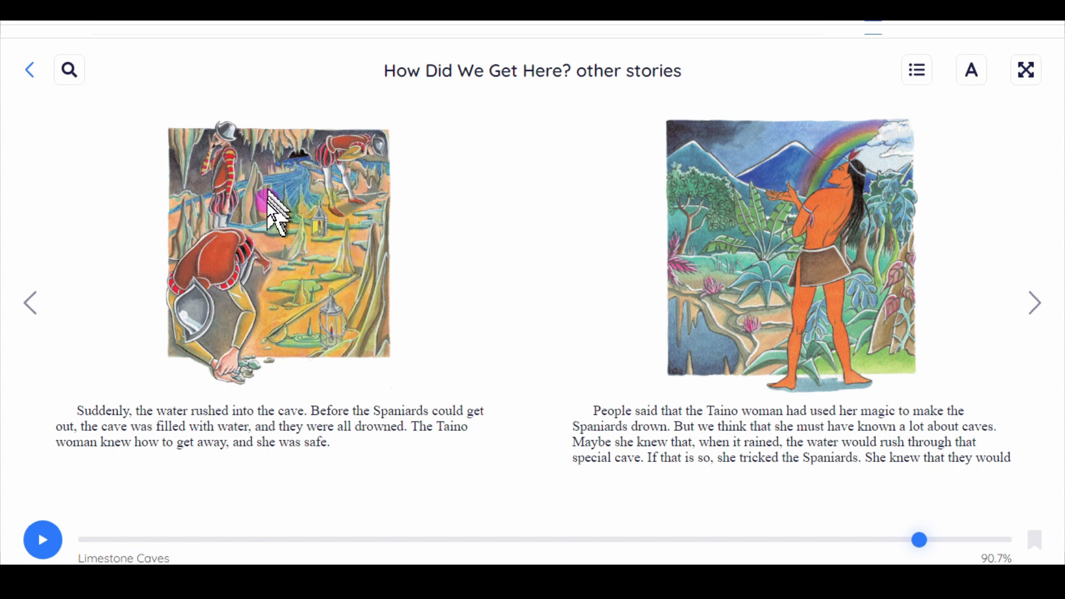
{"action": "mouse_move", "coordinate": [310, 302]}
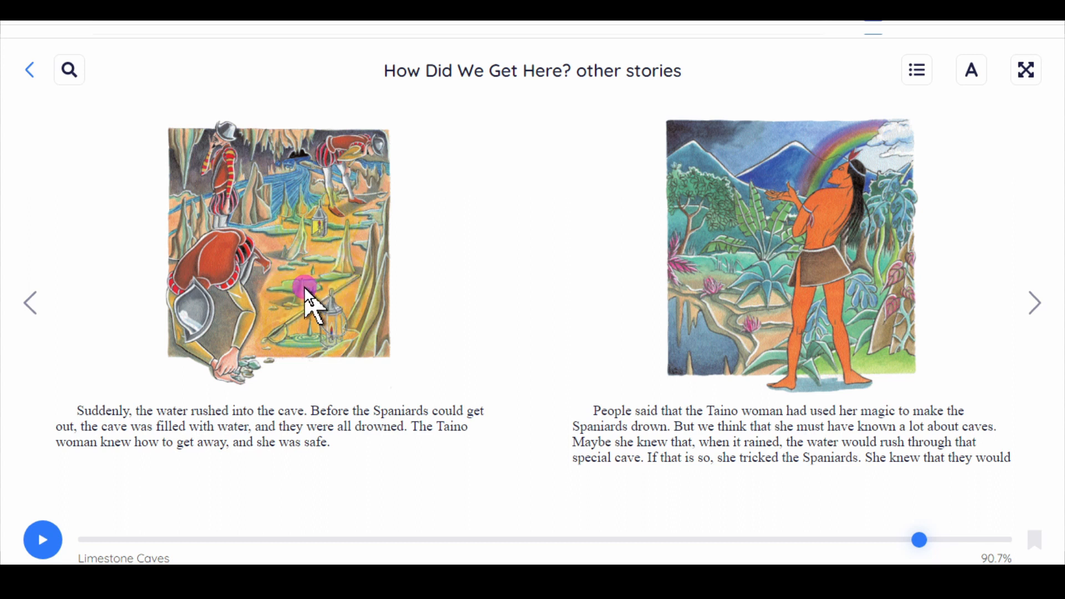
Turn to the story's final page at 91.6% with the rainbow illustration
{"action": "left_click", "coordinate": [1033, 303]}
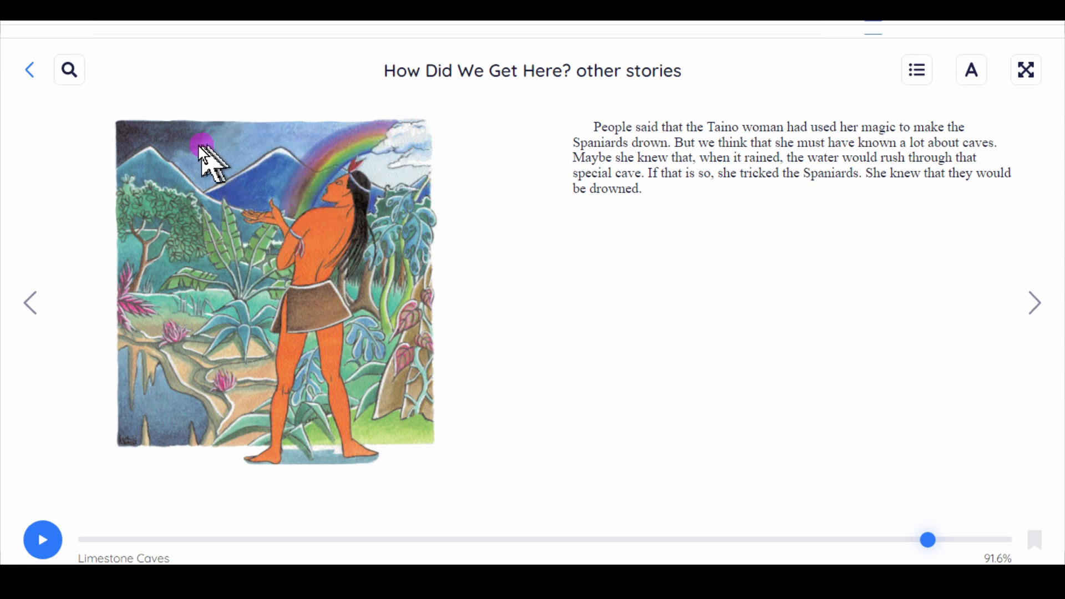
{"action": "mouse_move", "coordinate": [150, 234]}
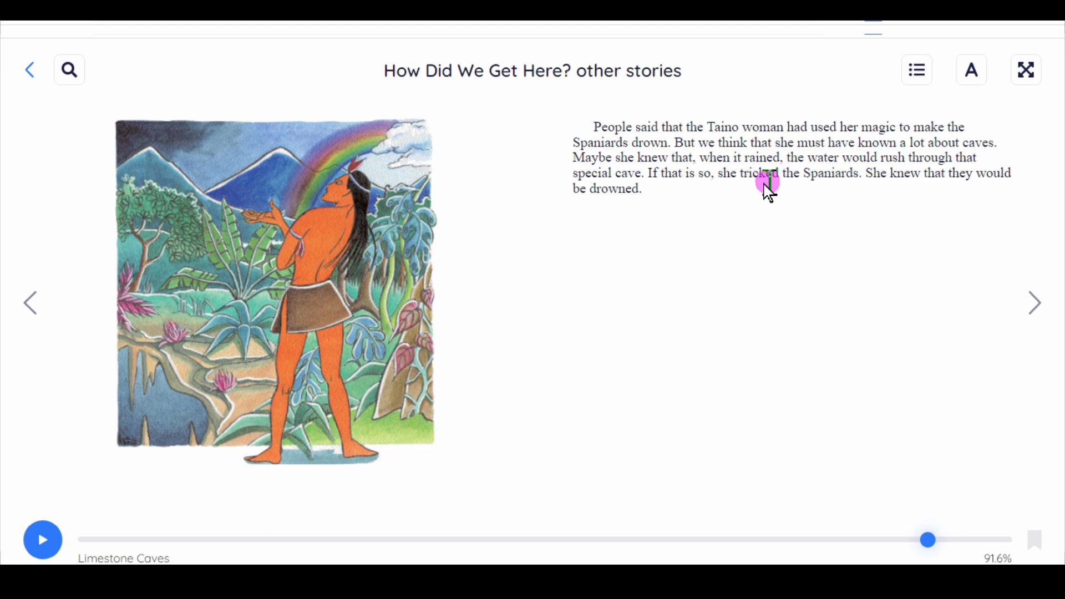
{"action": "mouse_move", "coordinate": [682, 216]}
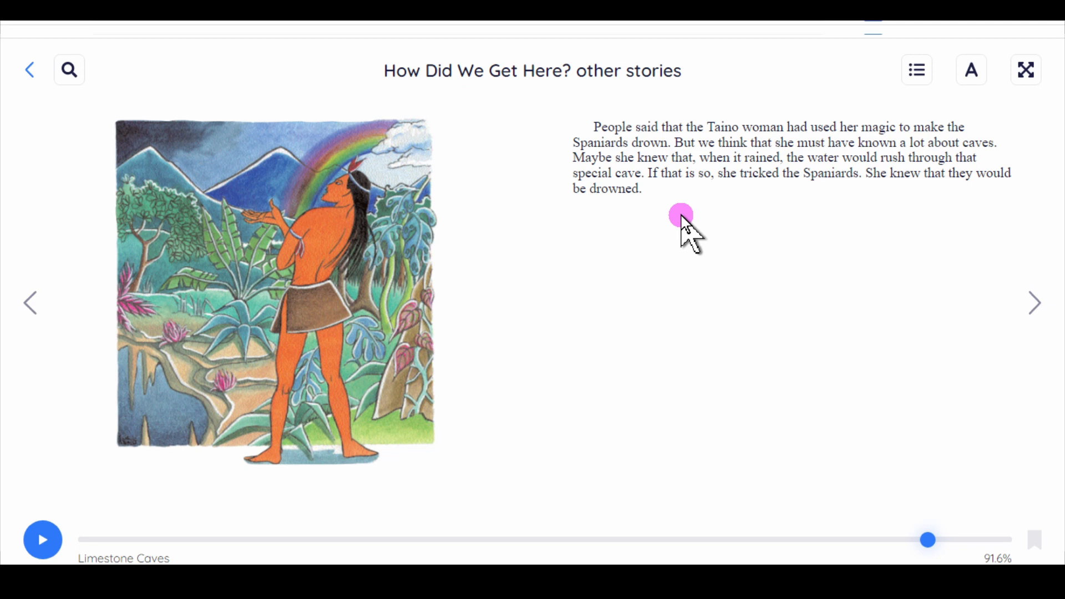
{"action": "mouse_move", "coordinate": [816, 207]}
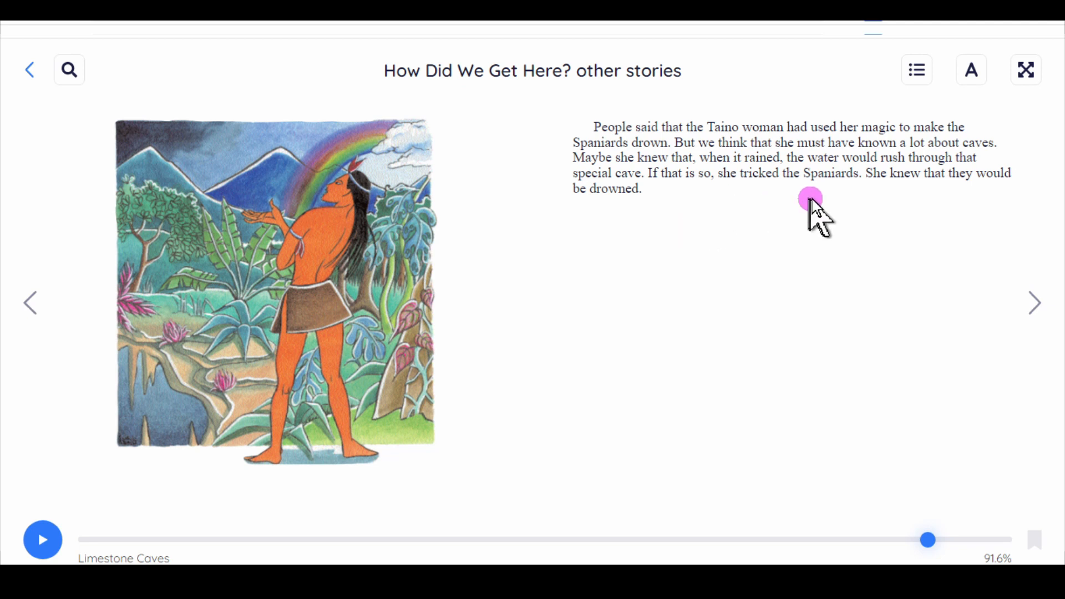
{"action": "mouse_move", "coordinate": [874, 201]}
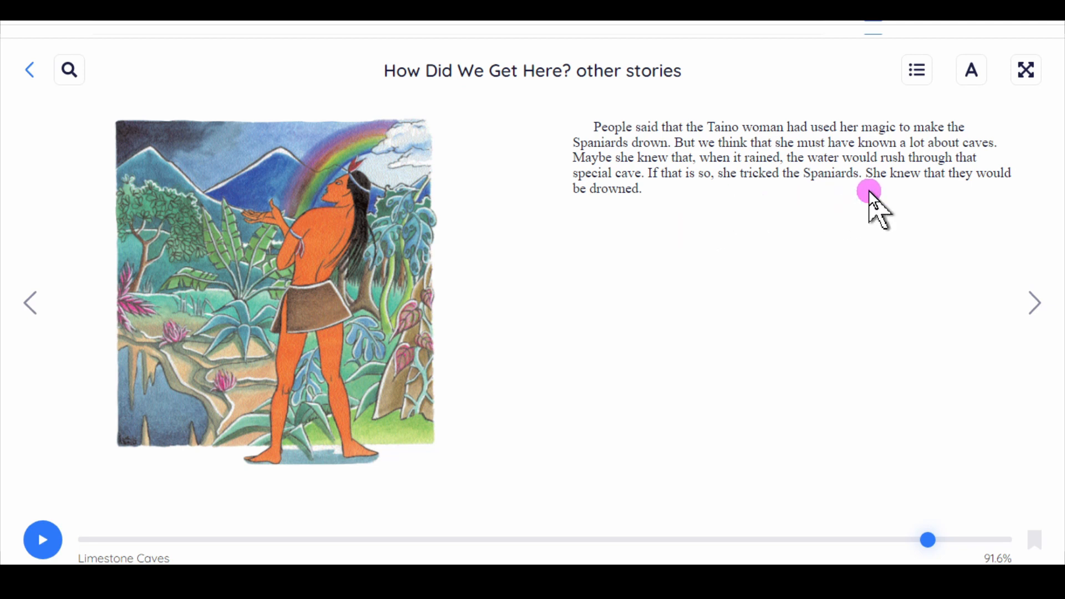
{"action": "mouse_move", "coordinate": [967, 347]}
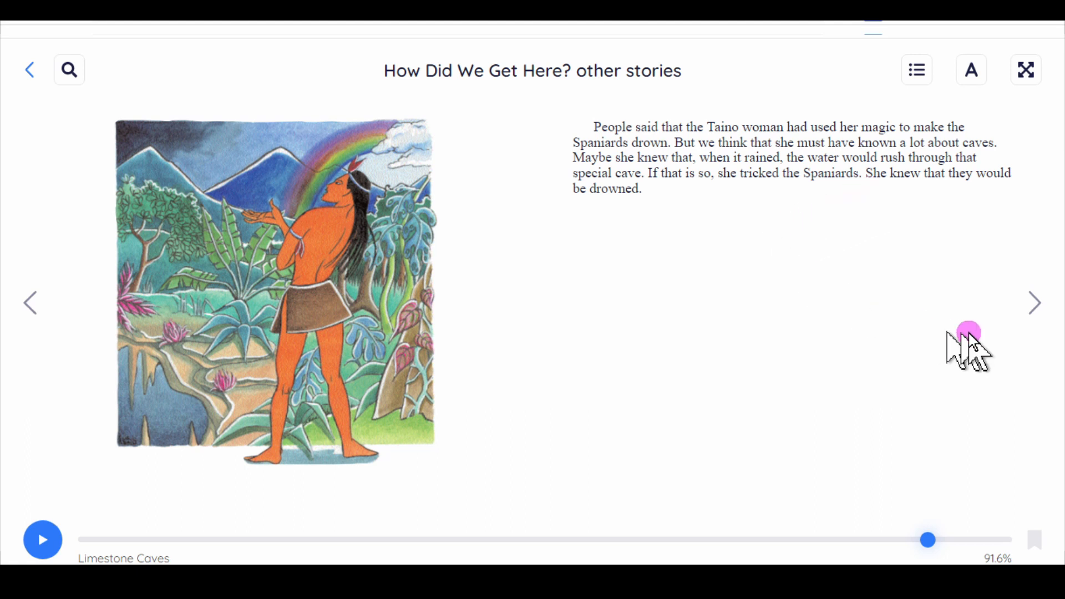
Go back to the opening Limestone Caves page at 85.4%
{"action": "left_click", "coordinate": [31, 303]}
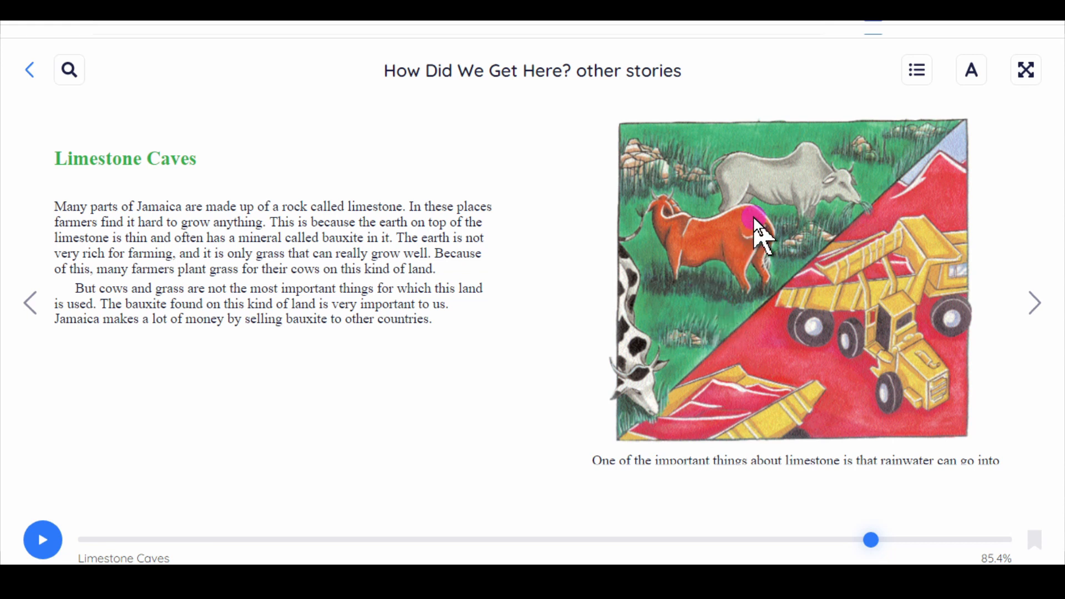
{"action": "mouse_move", "coordinate": [873, 163]}
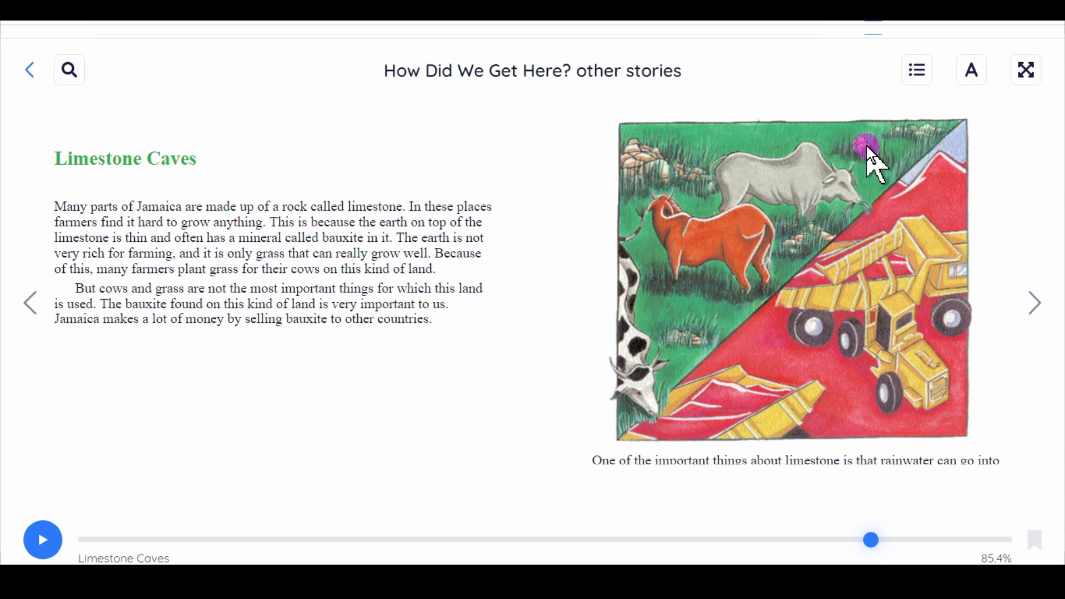
{"action": "mouse_move", "coordinate": [679, 204]}
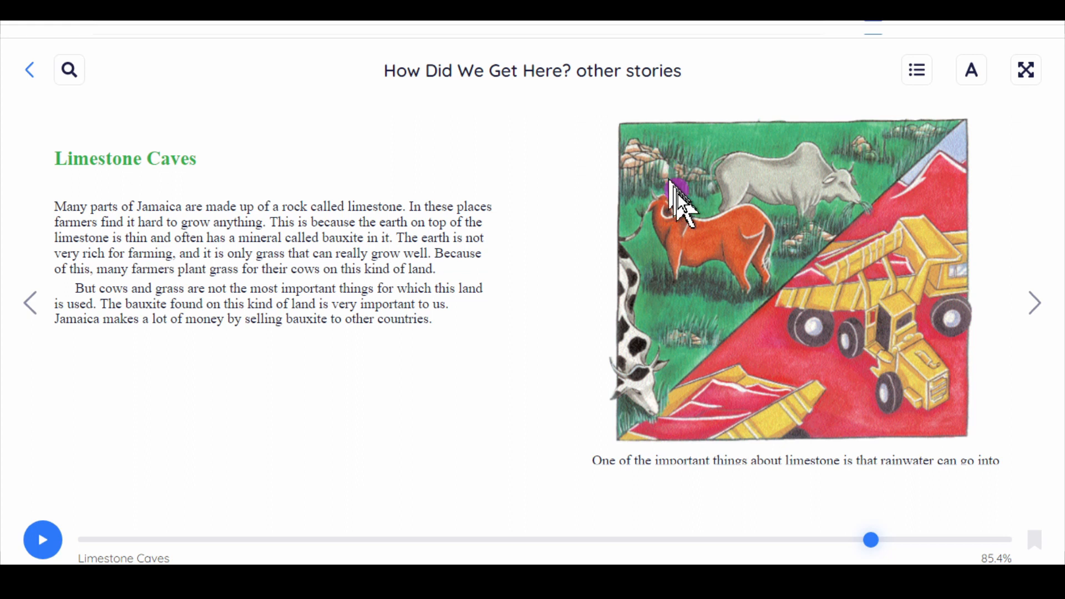
{"action": "mouse_move", "coordinate": [704, 323]}
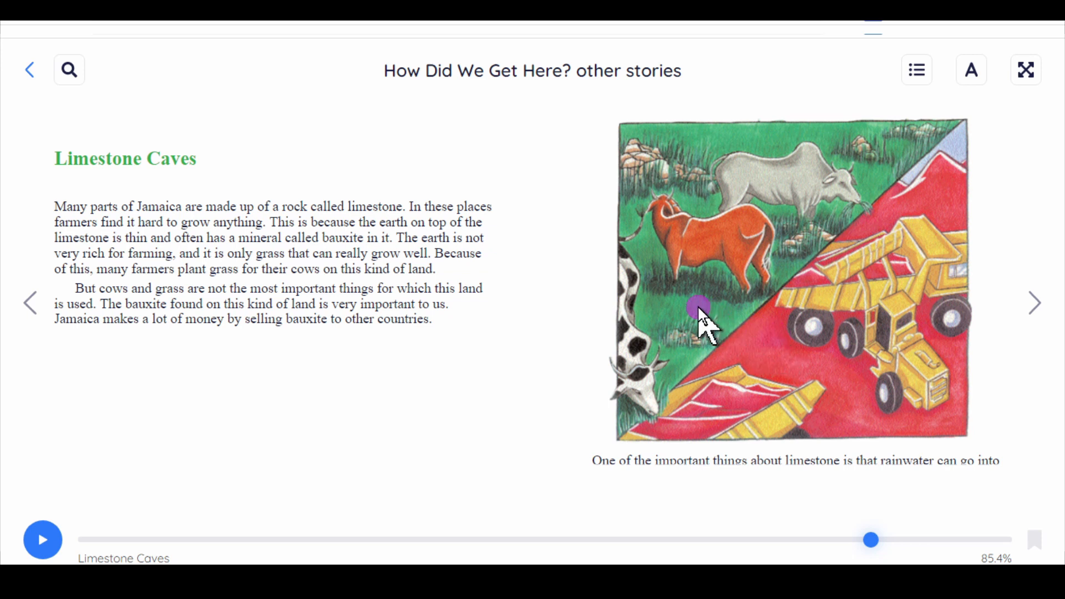
{"action": "mouse_move", "coordinate": [785, 347]}
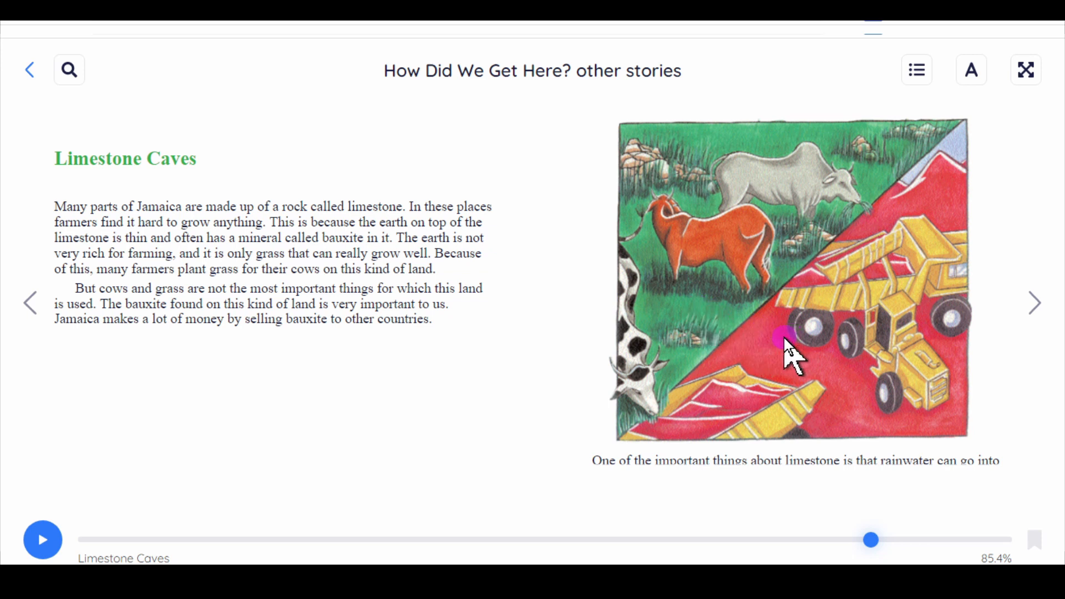
{"action": "mouse_move", "coordinate": [730, 356]}
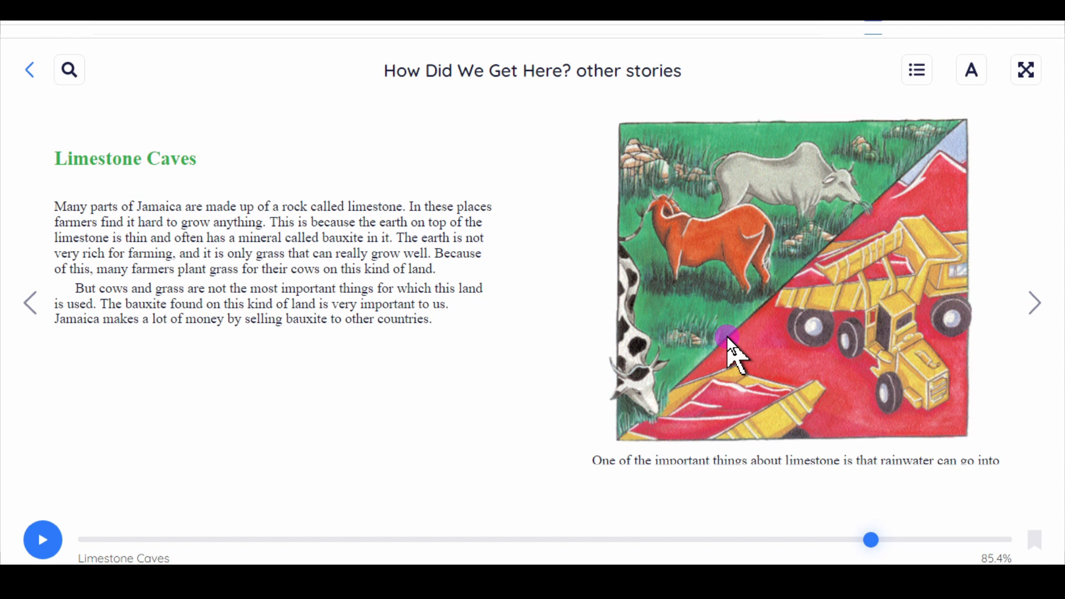